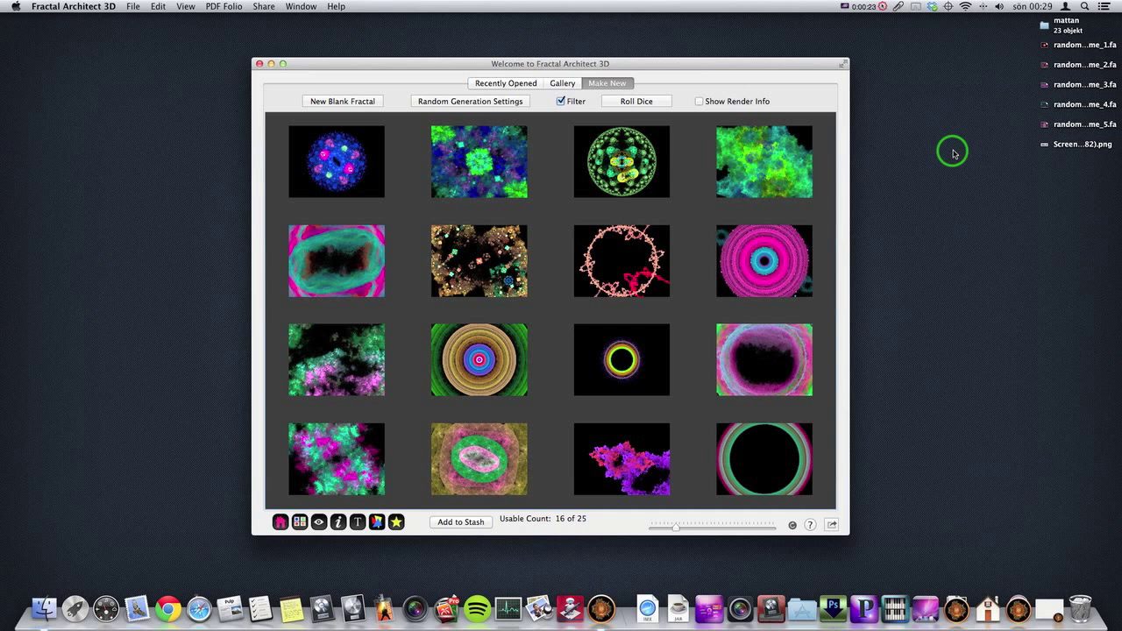
mouse_move(884, 125)
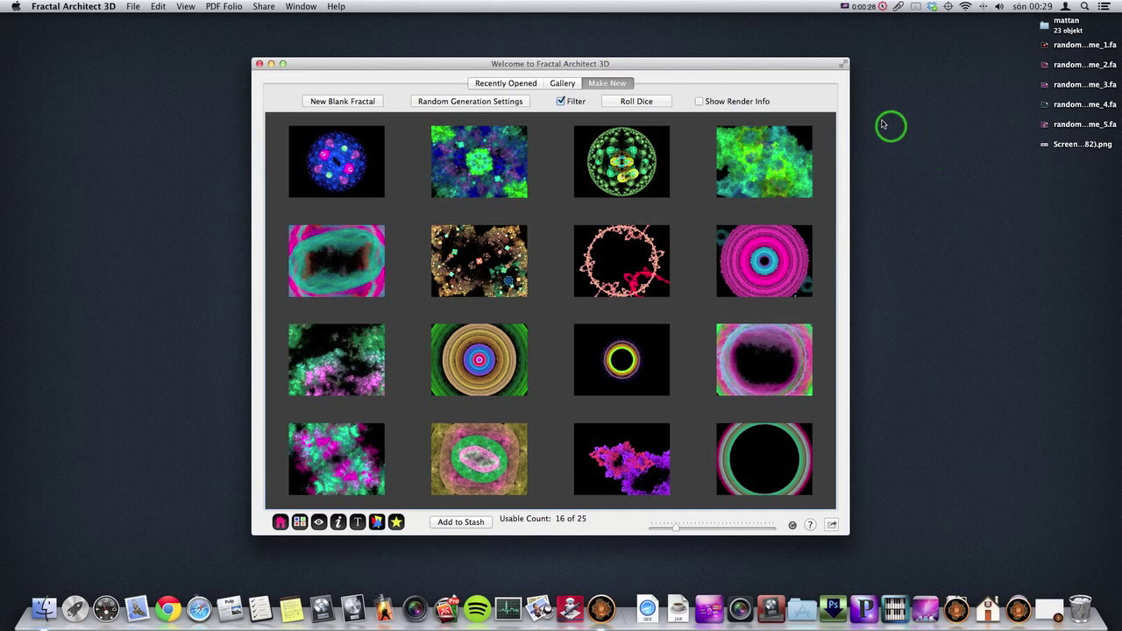
mouse_move(700, 67)
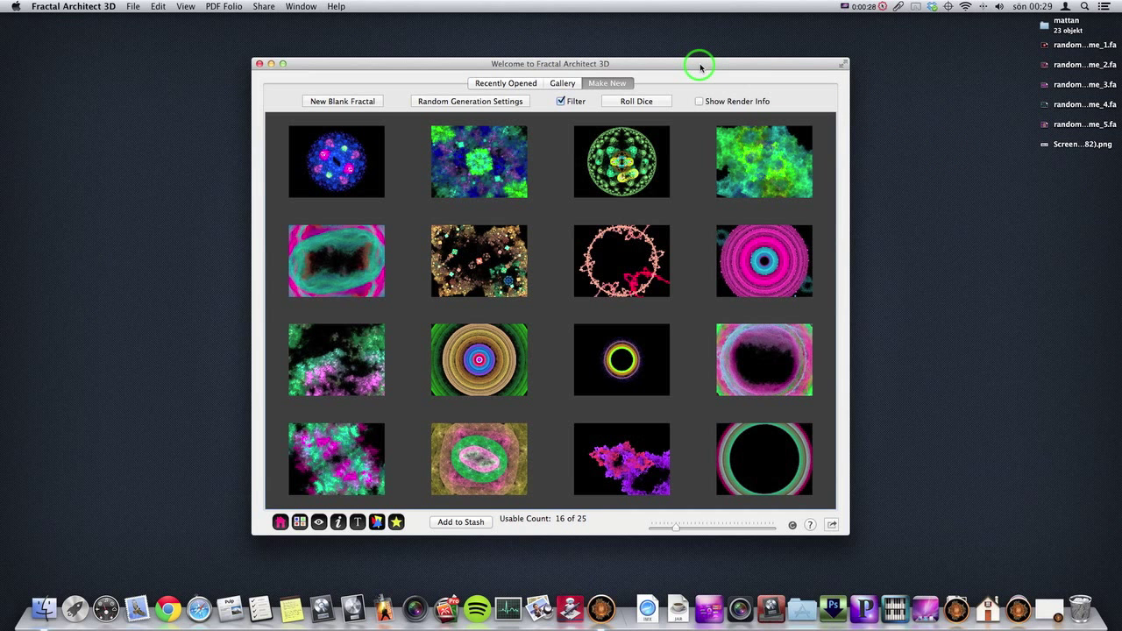
mouse_move(688, 66)
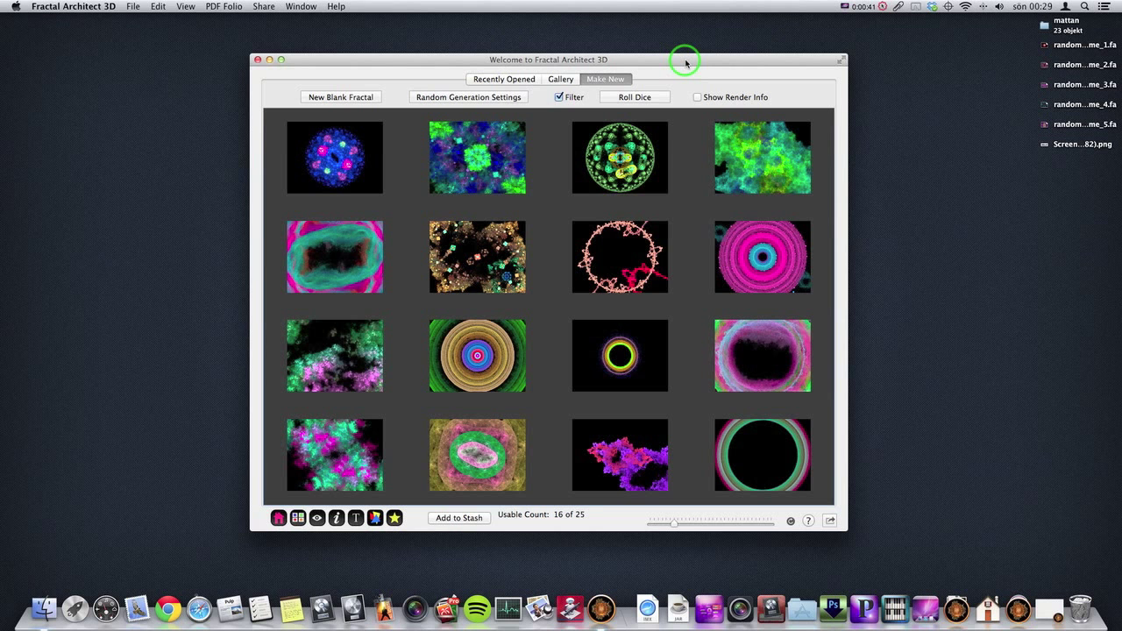
mouse_move(696, 161)
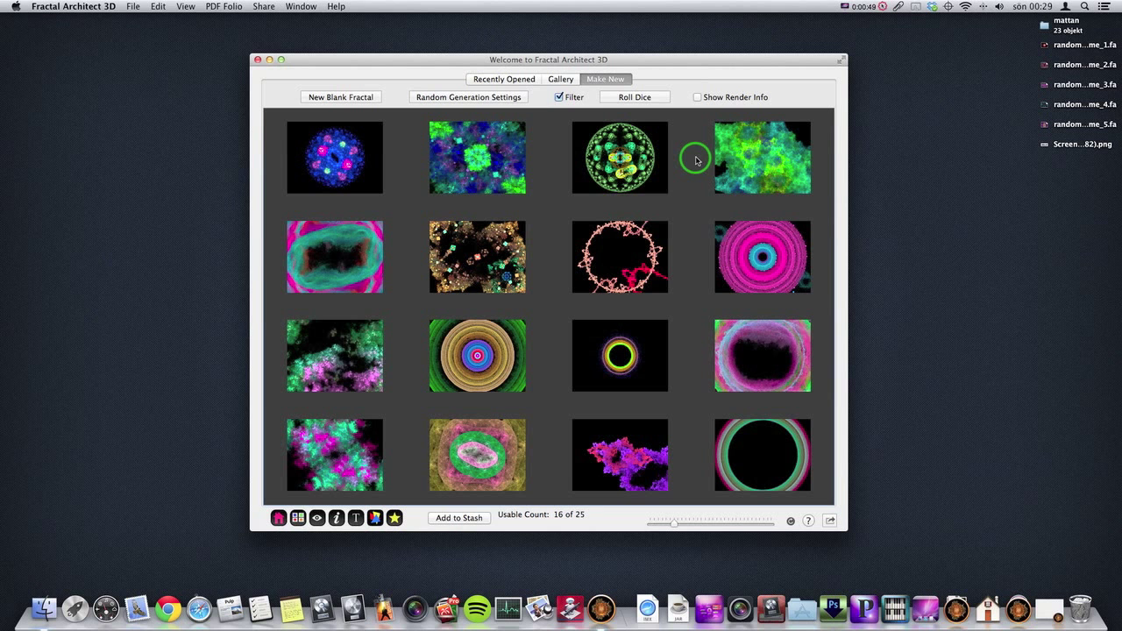
mouse_move(392, 128)
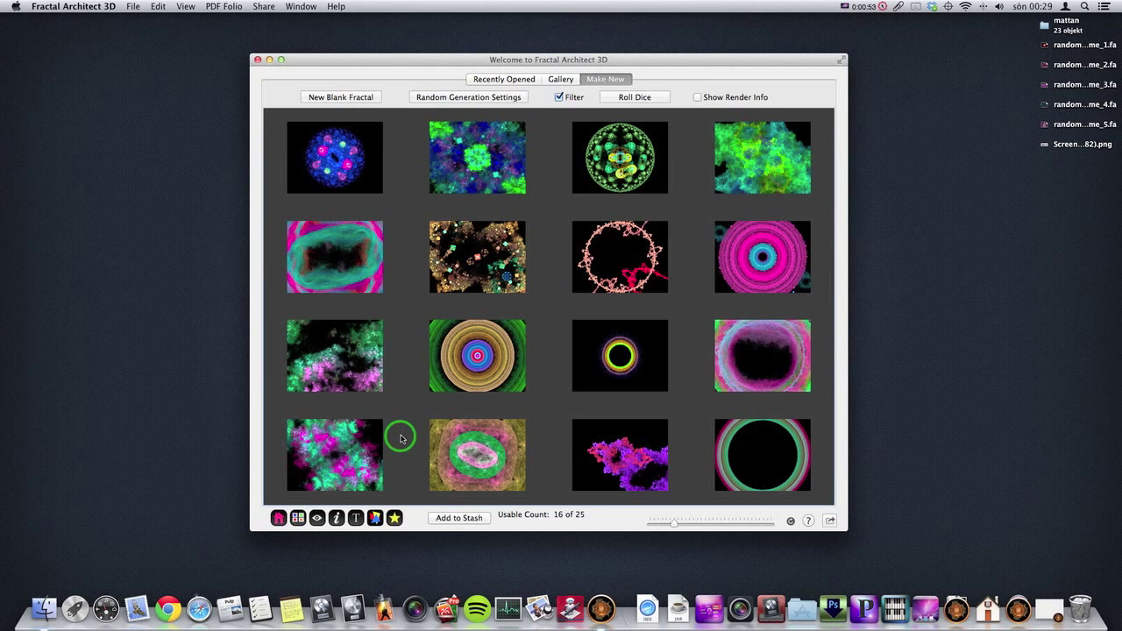
mouse_move(477, 158)
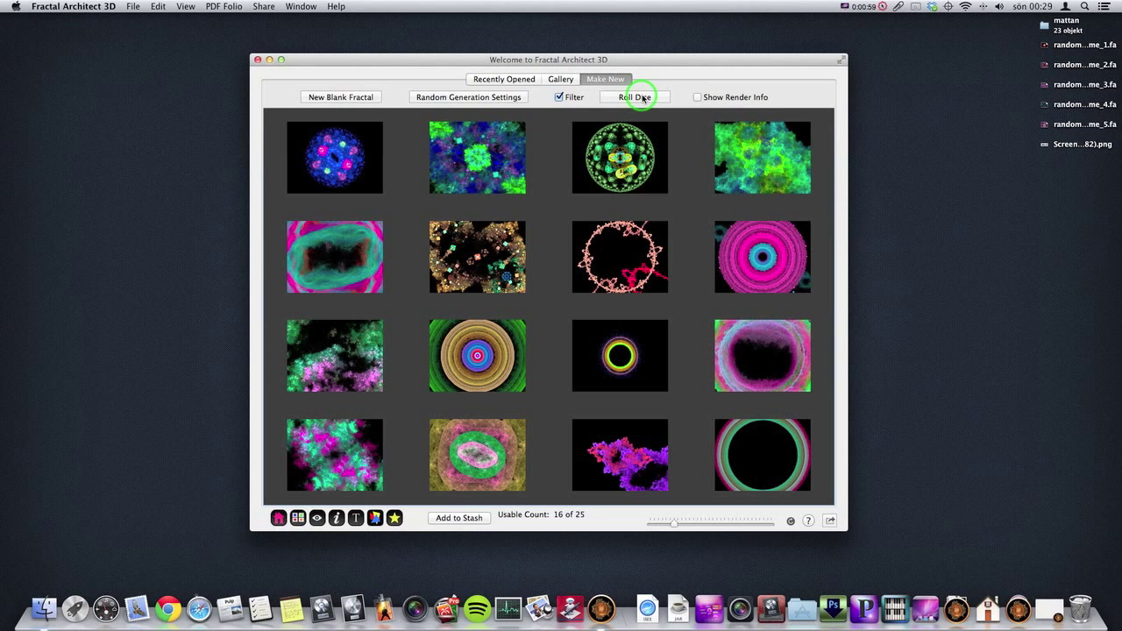
Step: Roll Dice four times until sixteen fresh random fractal thumbnails fill the grid
click(634, 96)
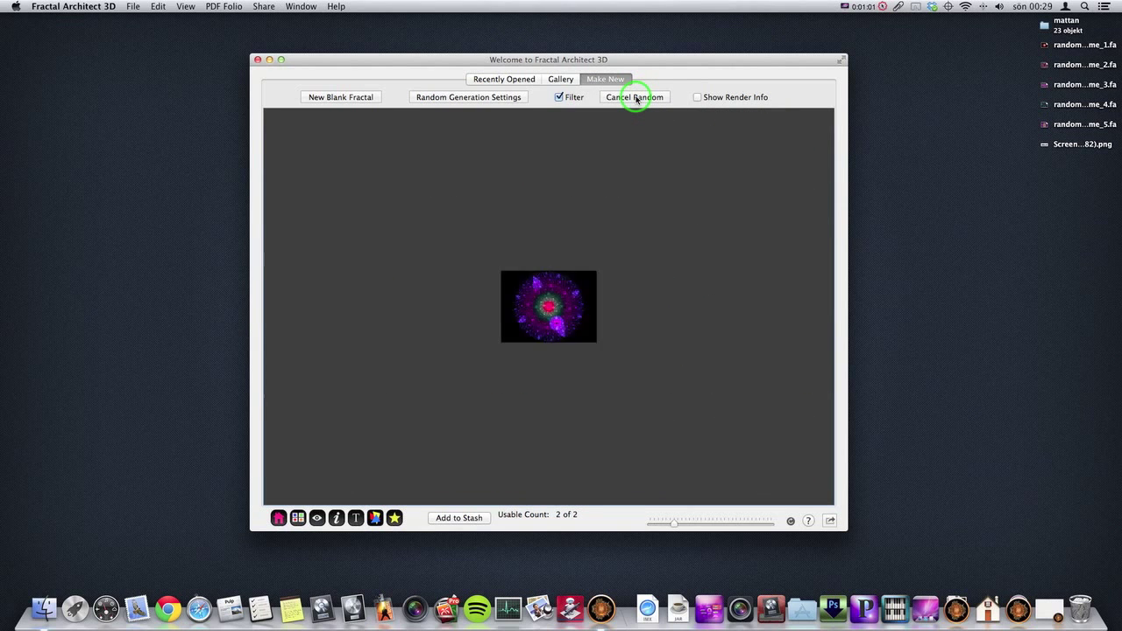
click(634, 96)
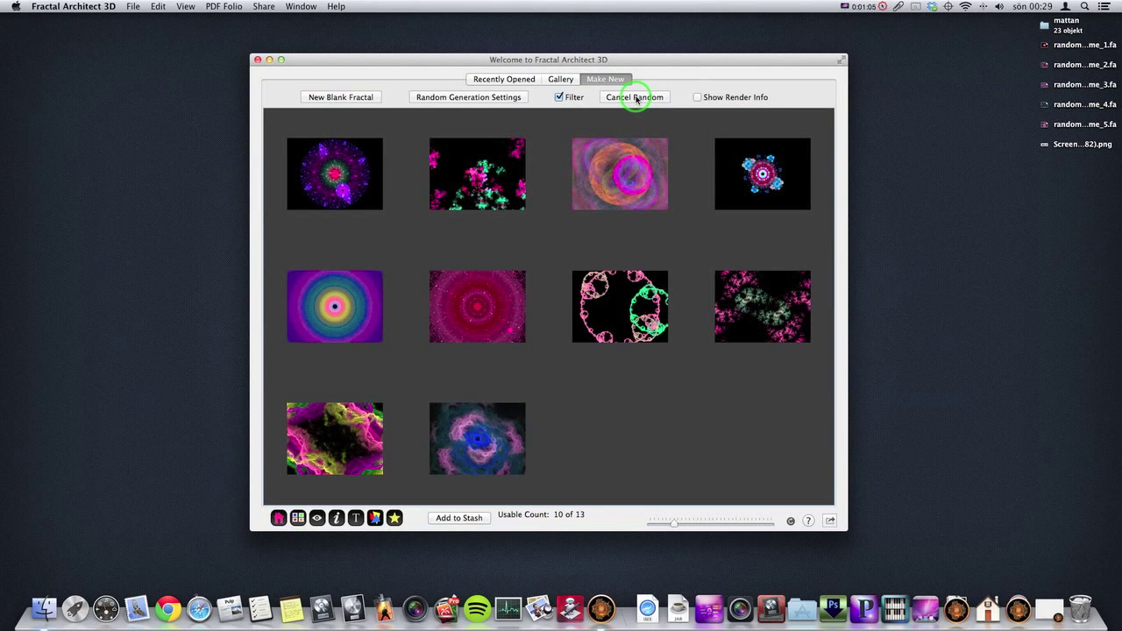
click(634, 97)
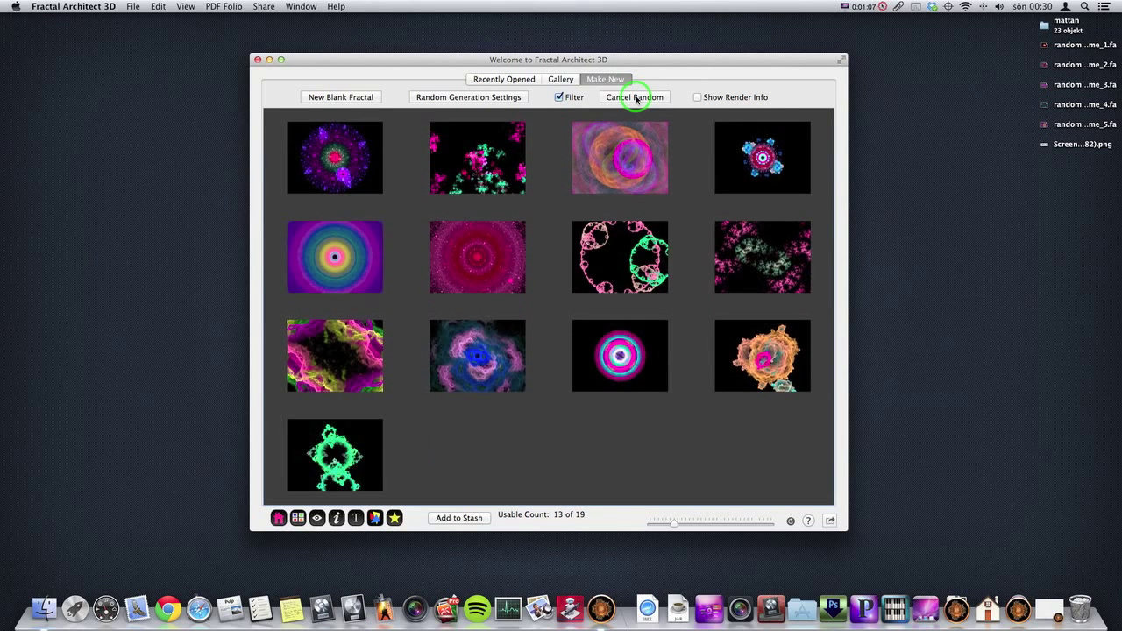
click(634, 96)
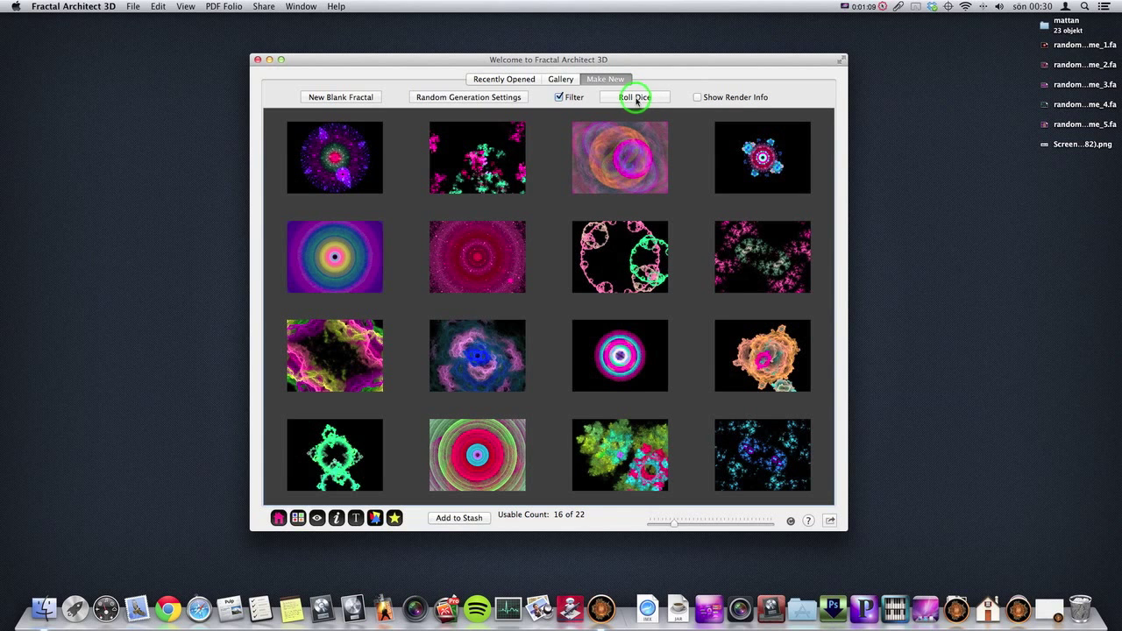
mouse_move(746, 381)
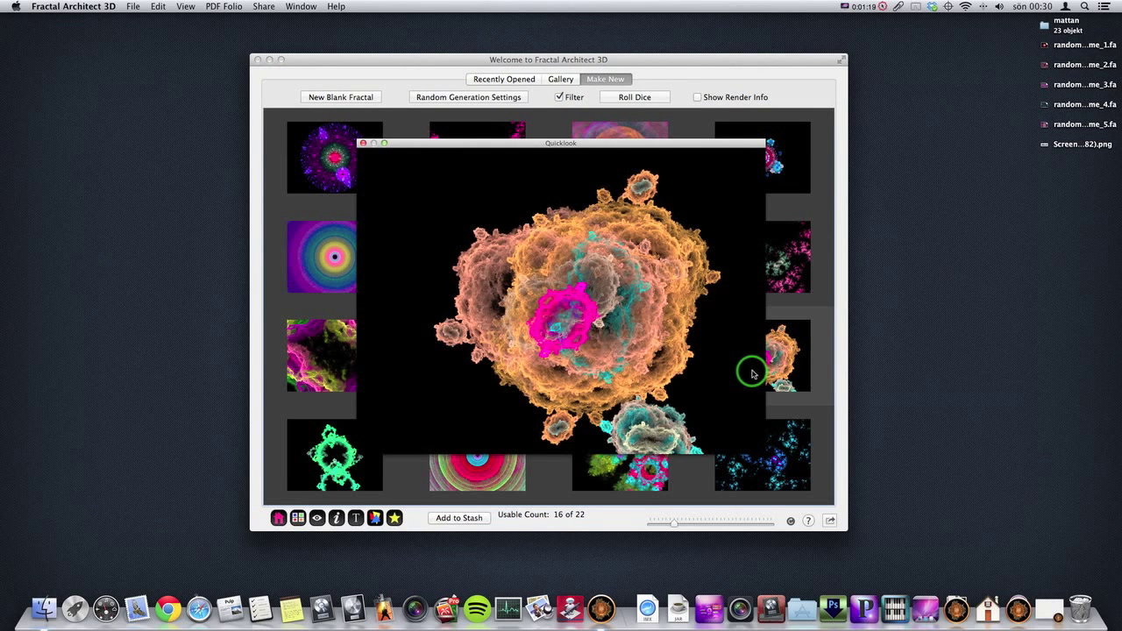
mouse_move(739, 342)
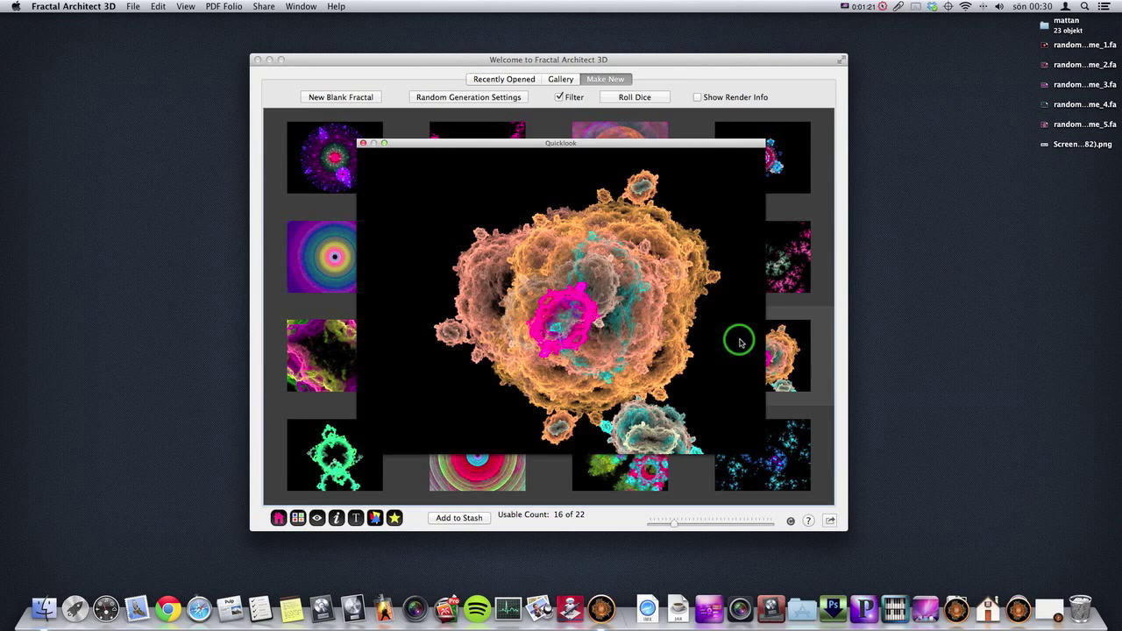
click(337, 153)
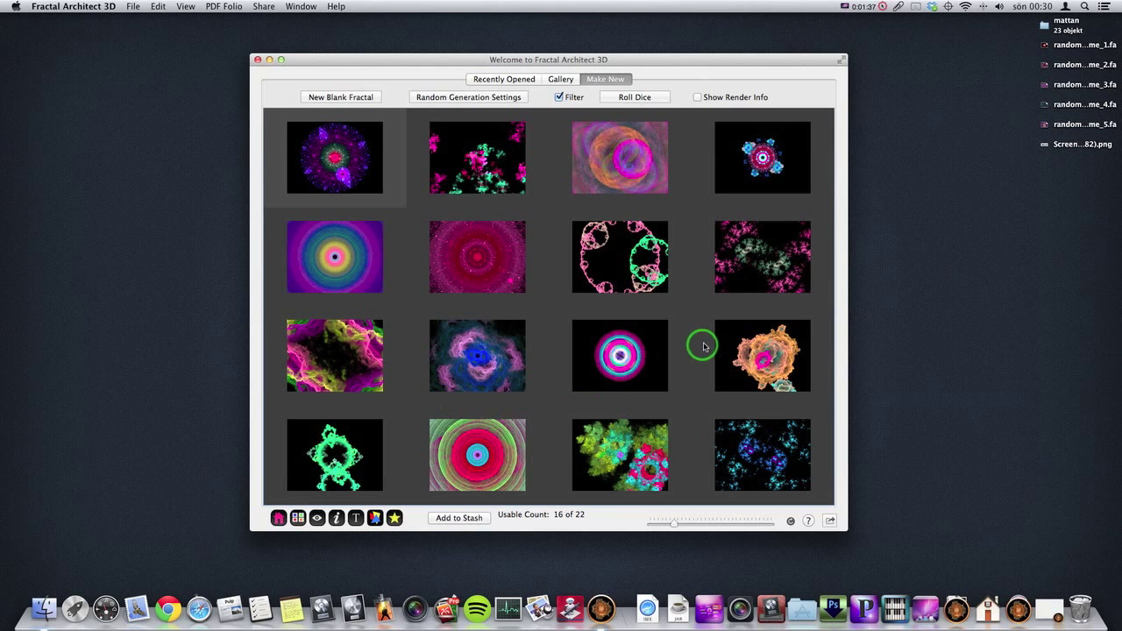
mouse_move(698, 97)
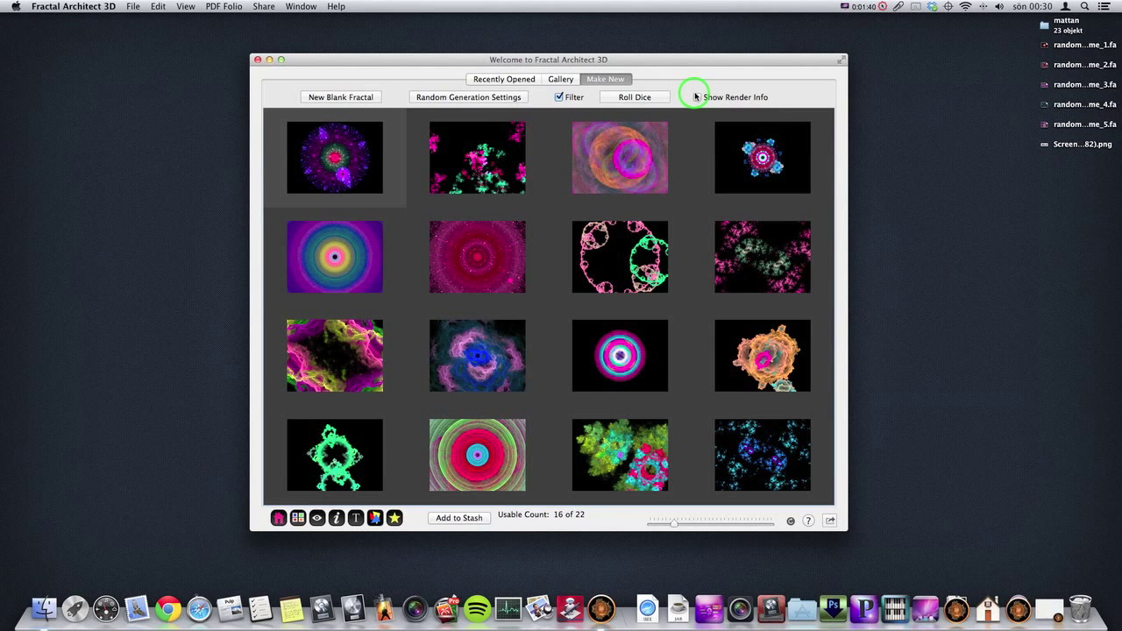
mouse_move(690, 94)
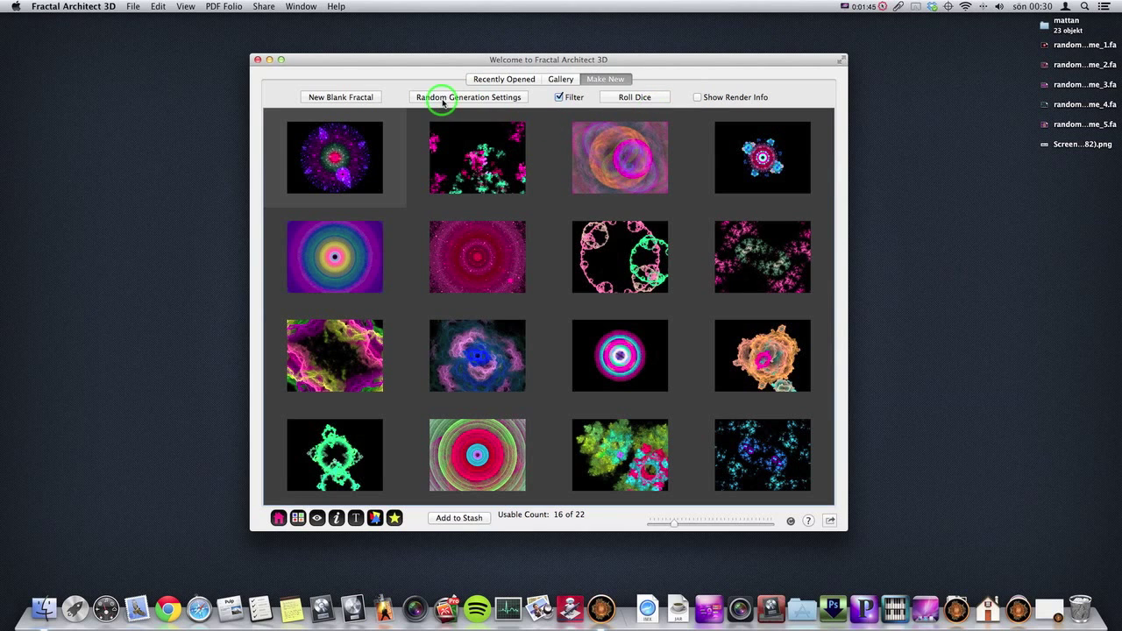
mouse_move(476, 101)
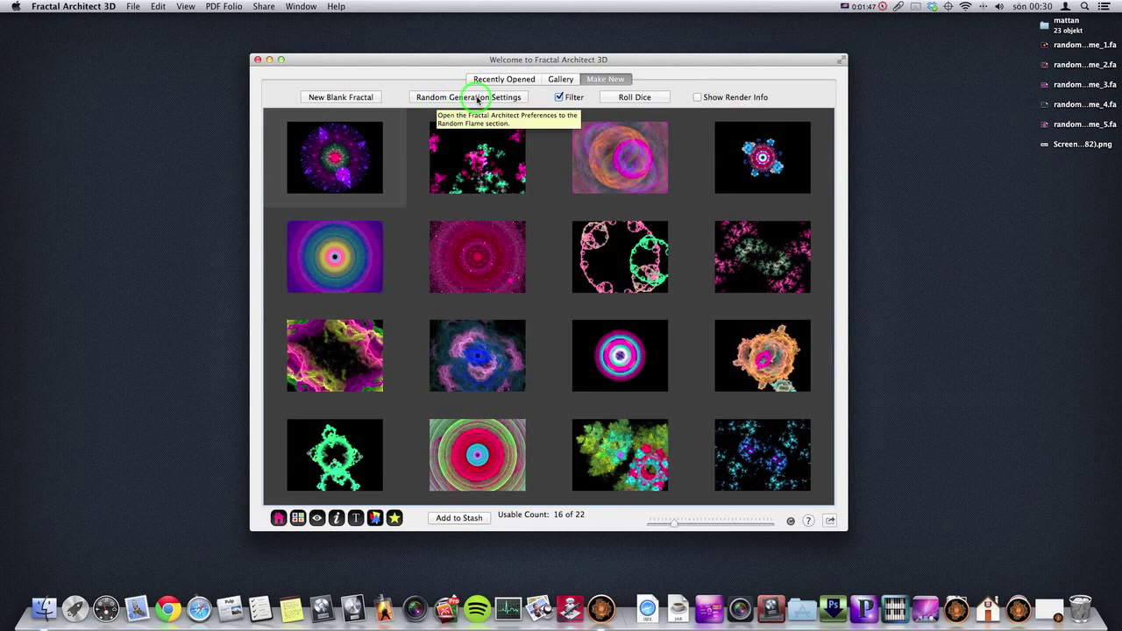
Step: Show Random Generation Settings and dismiss the variation set list to reveal the Flam3 Legacy pool
click(468, 96)
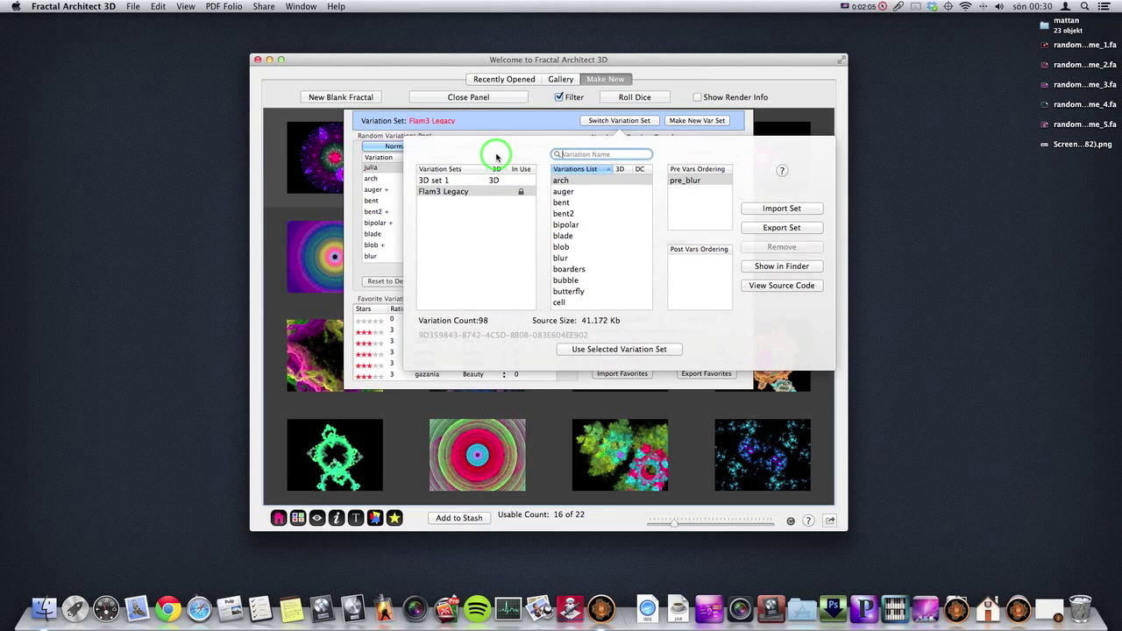
click(697, 120)
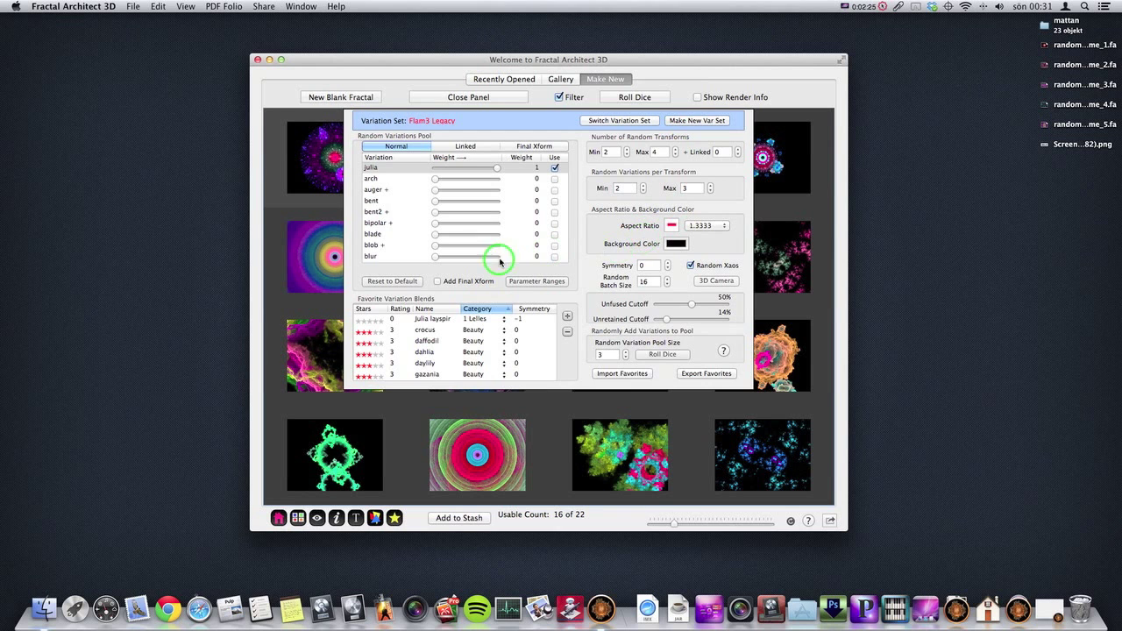
mouse_move(450, 190)
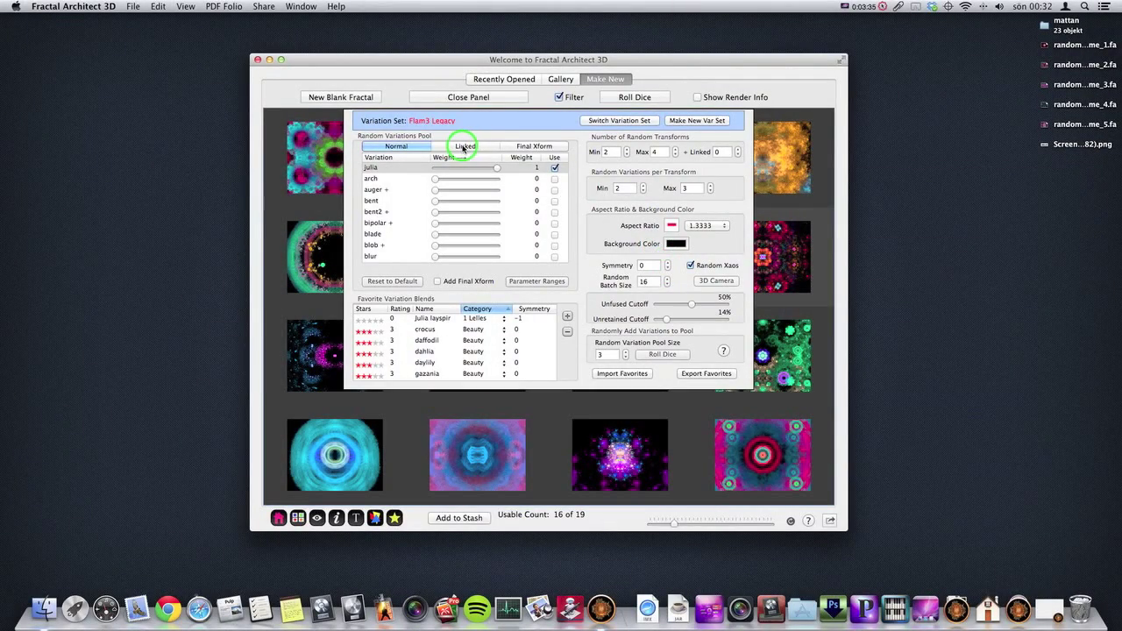
Step: Enable julia and swirl under the Linked tab of the Random Variations Pool
click(465, 145)
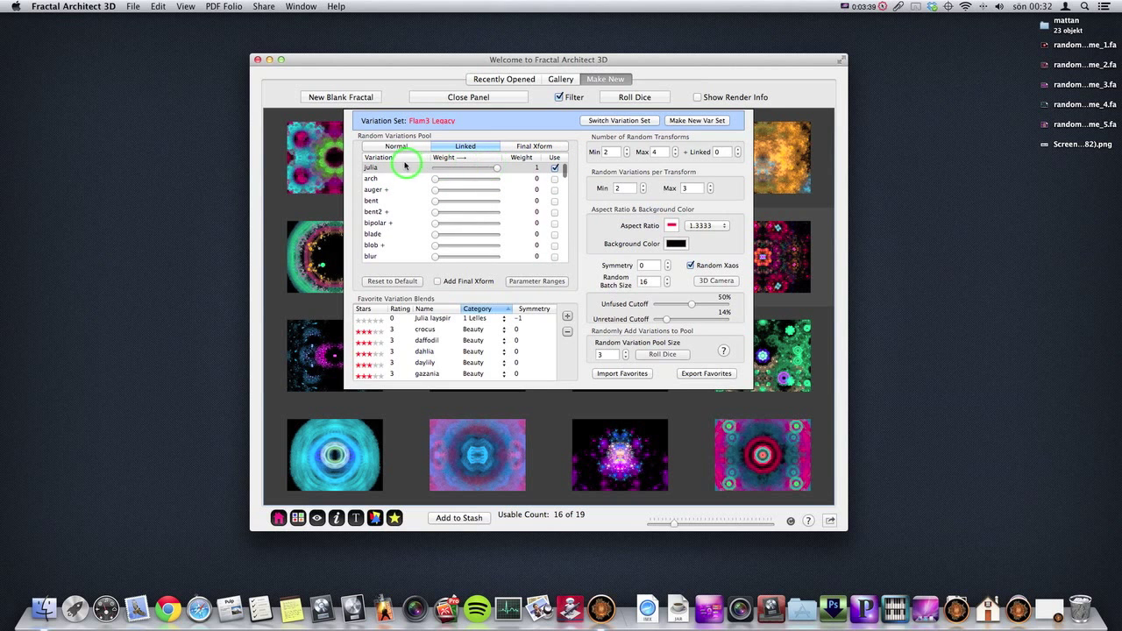
click(554, 168)
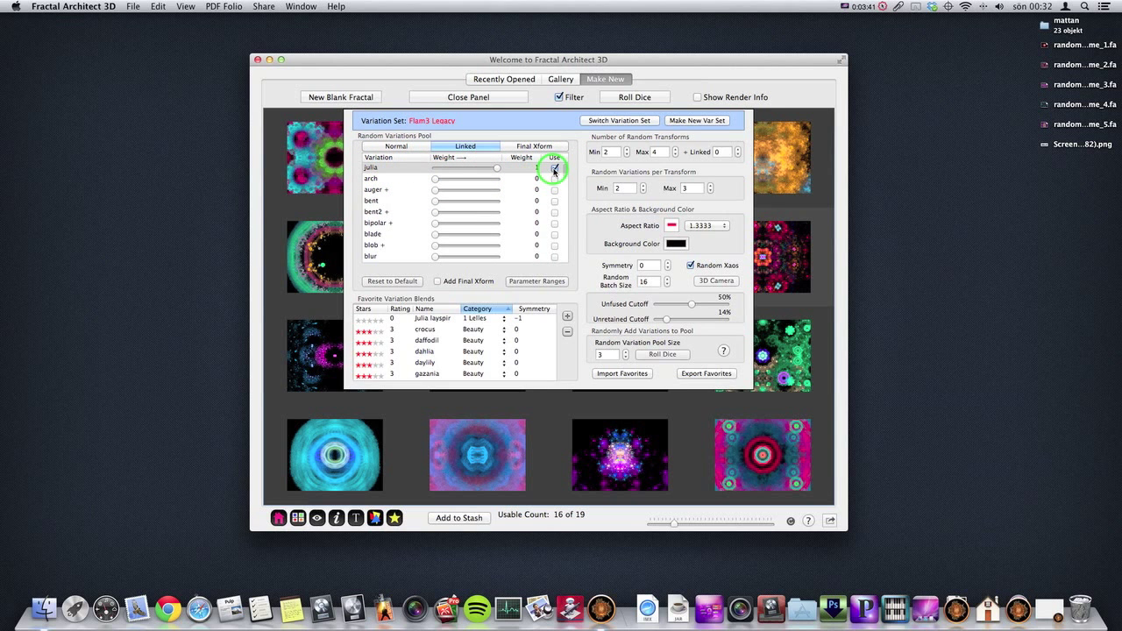
scroll(down, 3)
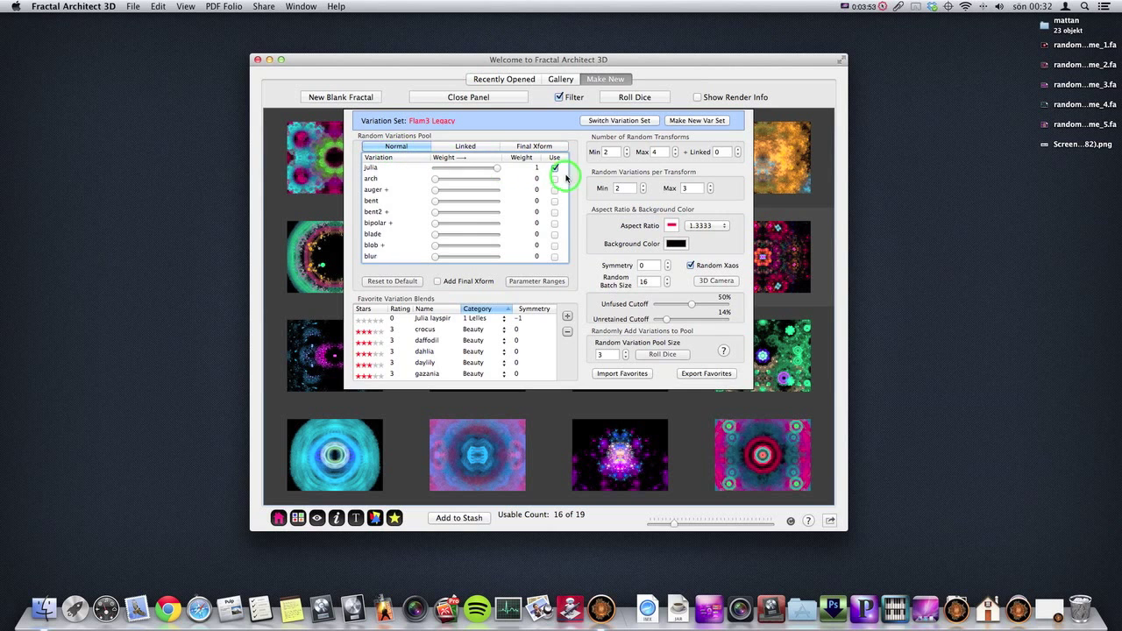
click(465, 145)
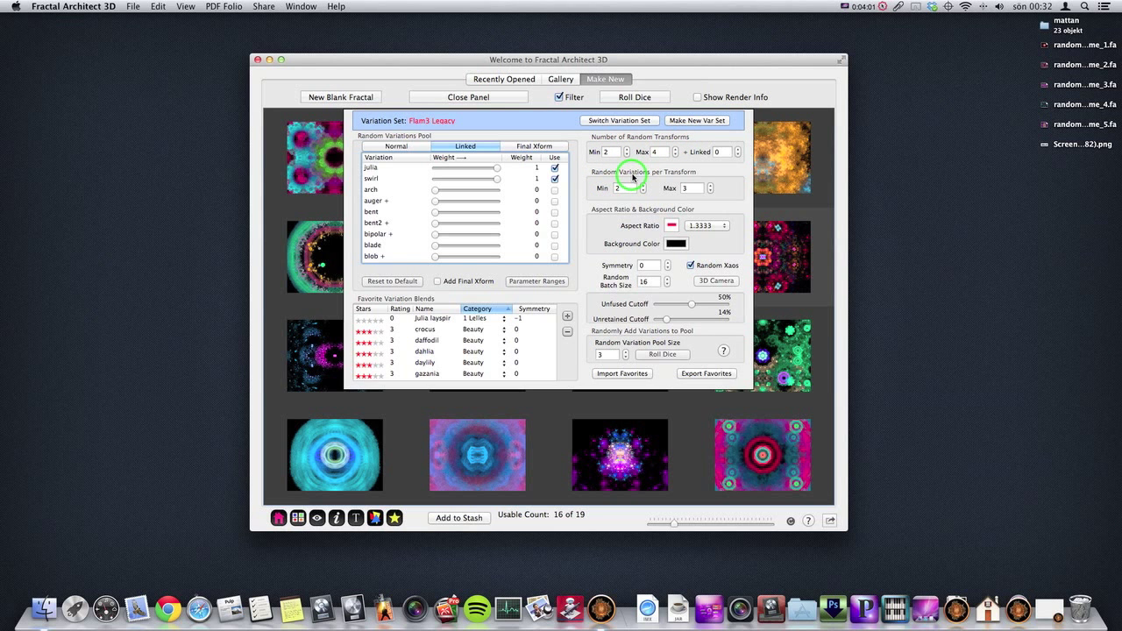
Step: Raise the + Linked number of random transforms to 2
click(719, 152)
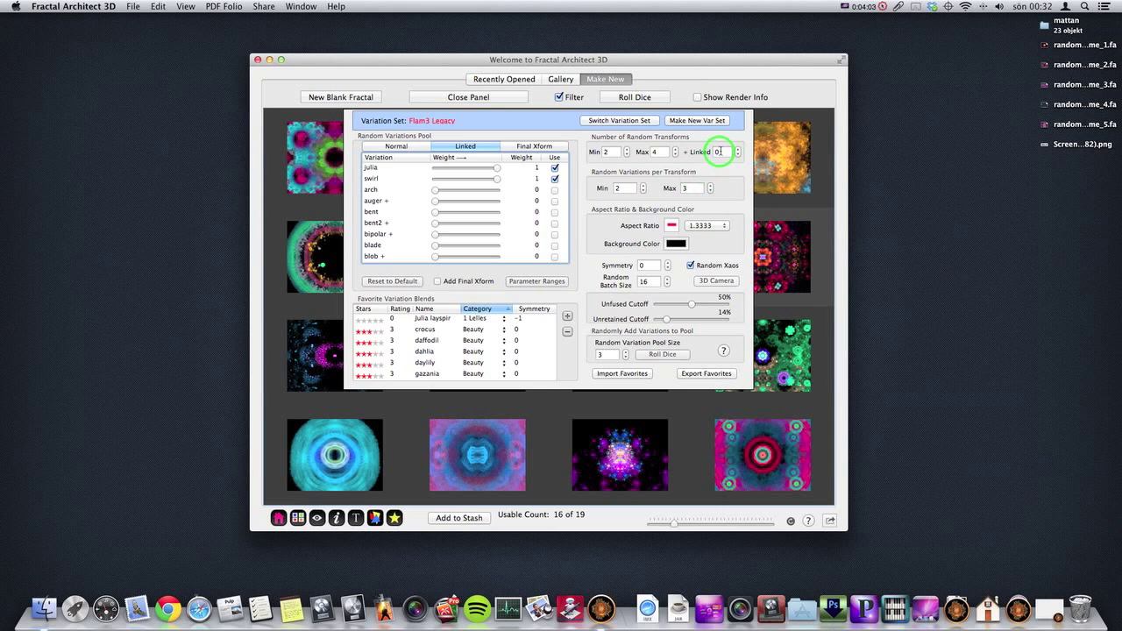
click(737, 154)
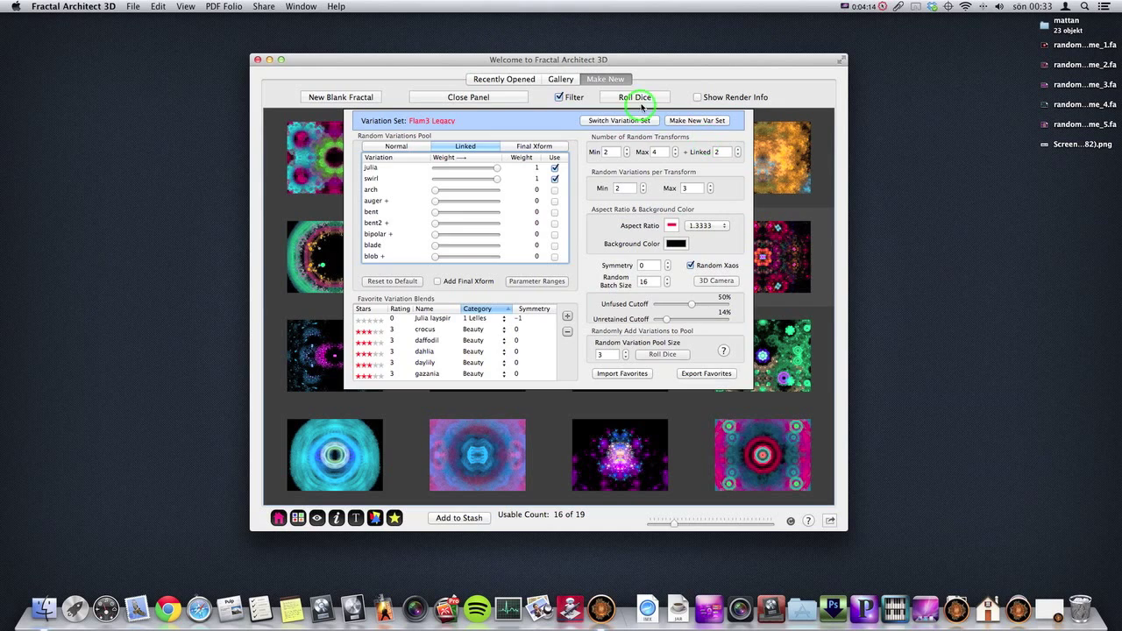
Step: Roll three batches of random fractals with the linked settings and select one
click(633, 97)
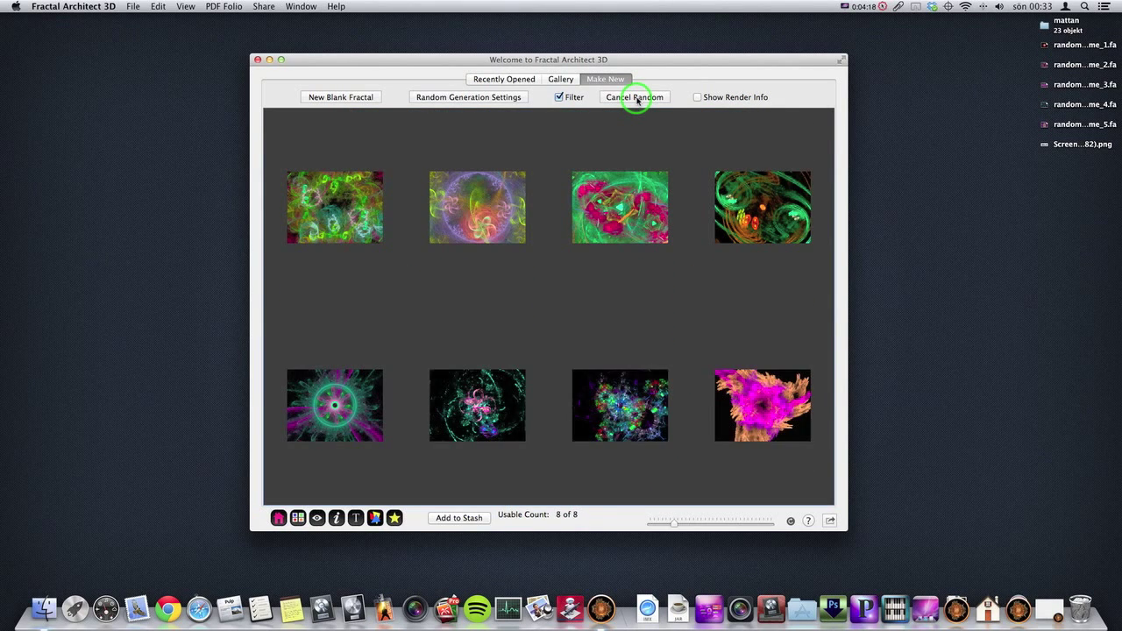
click(634, 96)
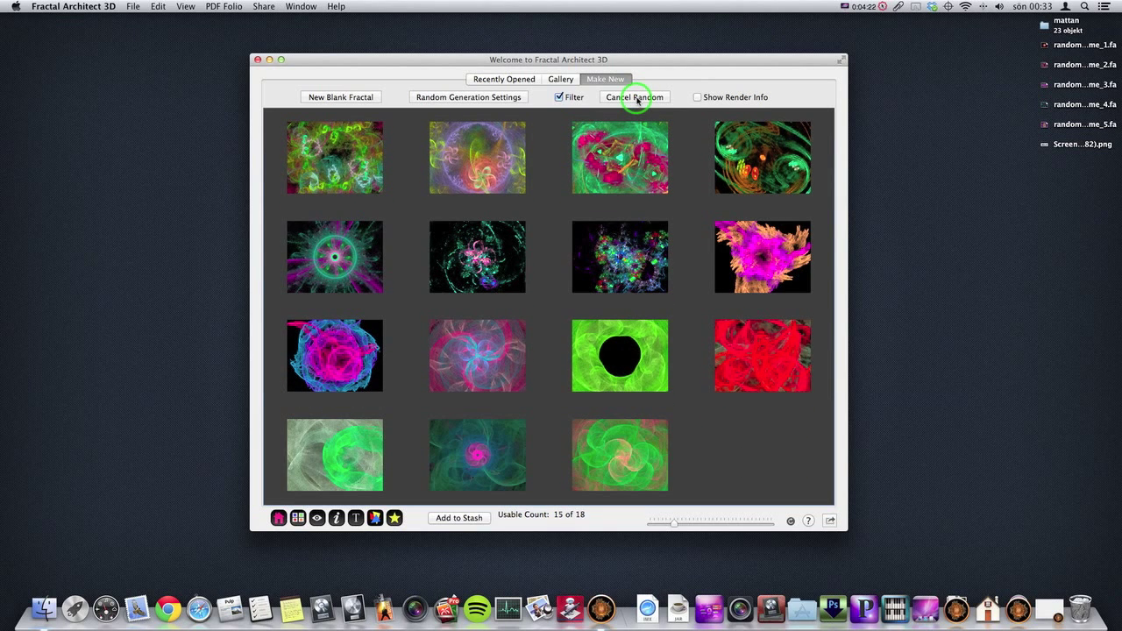
click(634, 97)
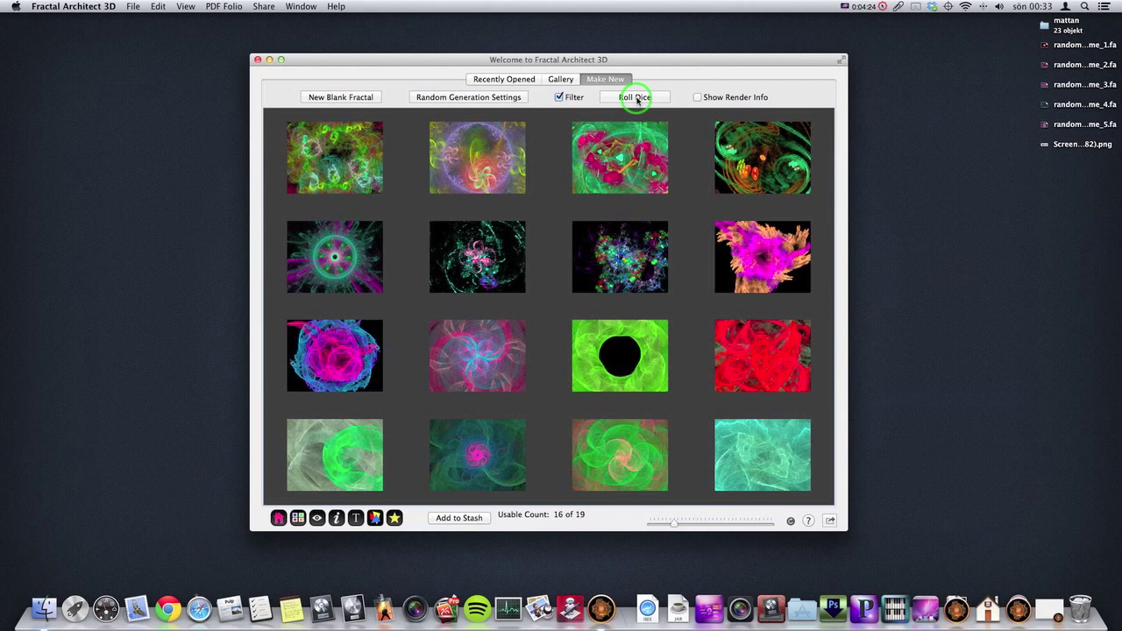
click(334, 257)
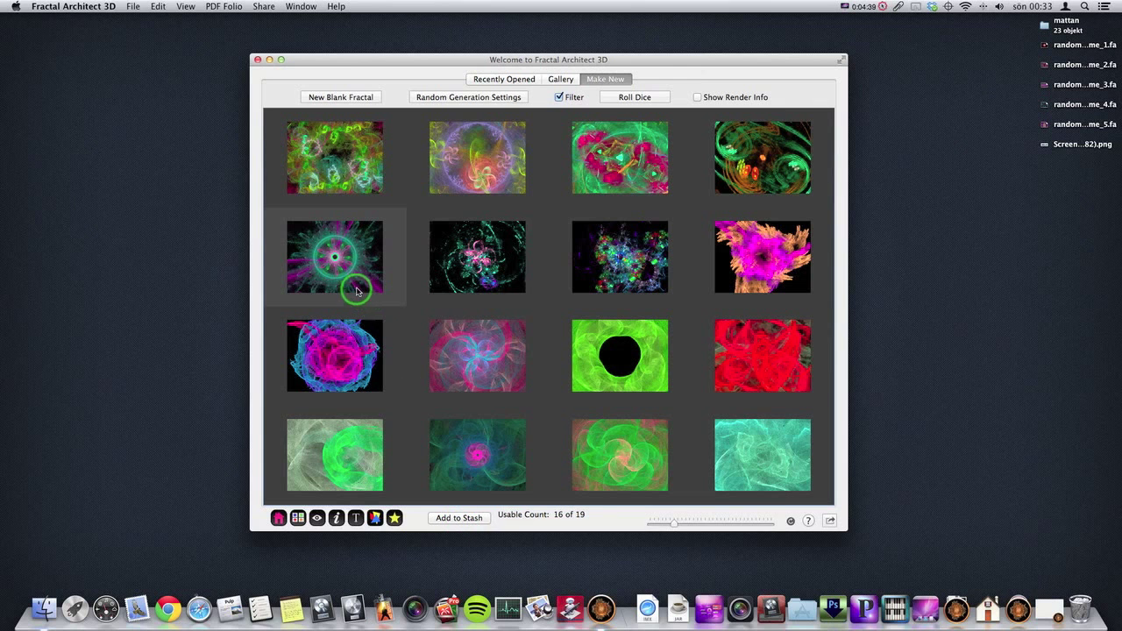
mouse_move(601, 260)
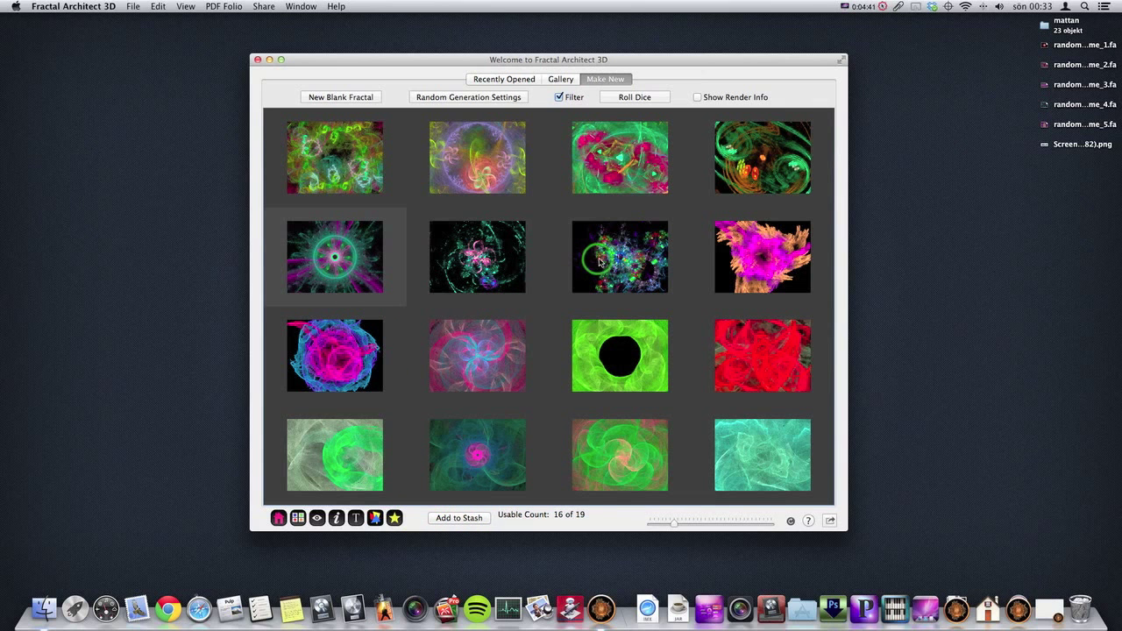
Step: Roll four more random batches and add the chosen fractal to the Flame Stash
click(634, 98)
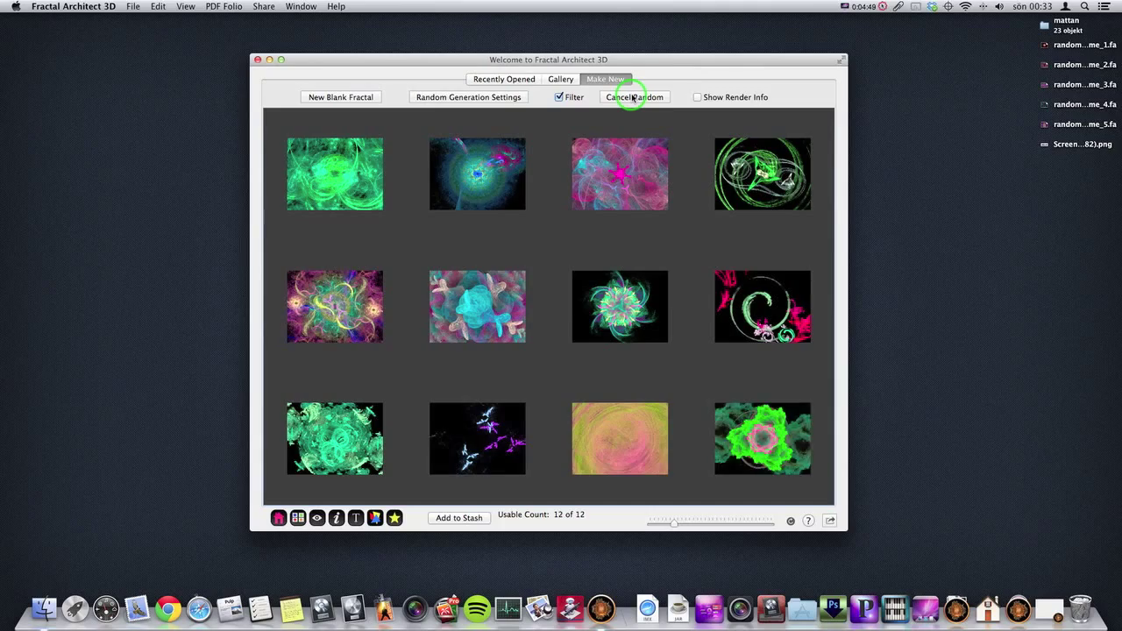
click(634, 96)
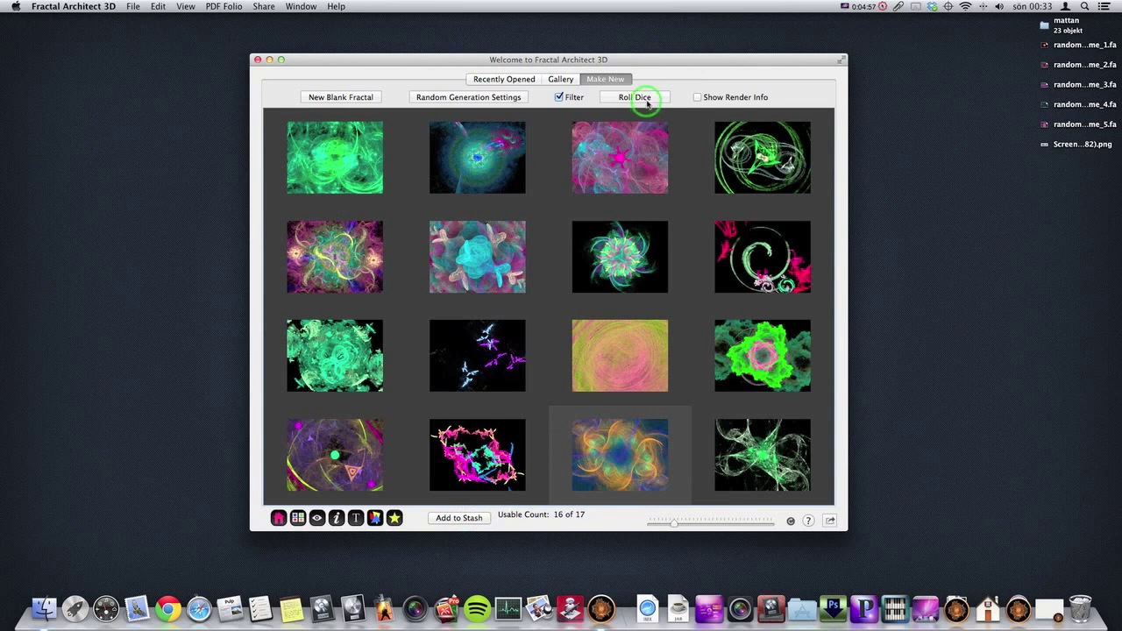
click(634, 96)
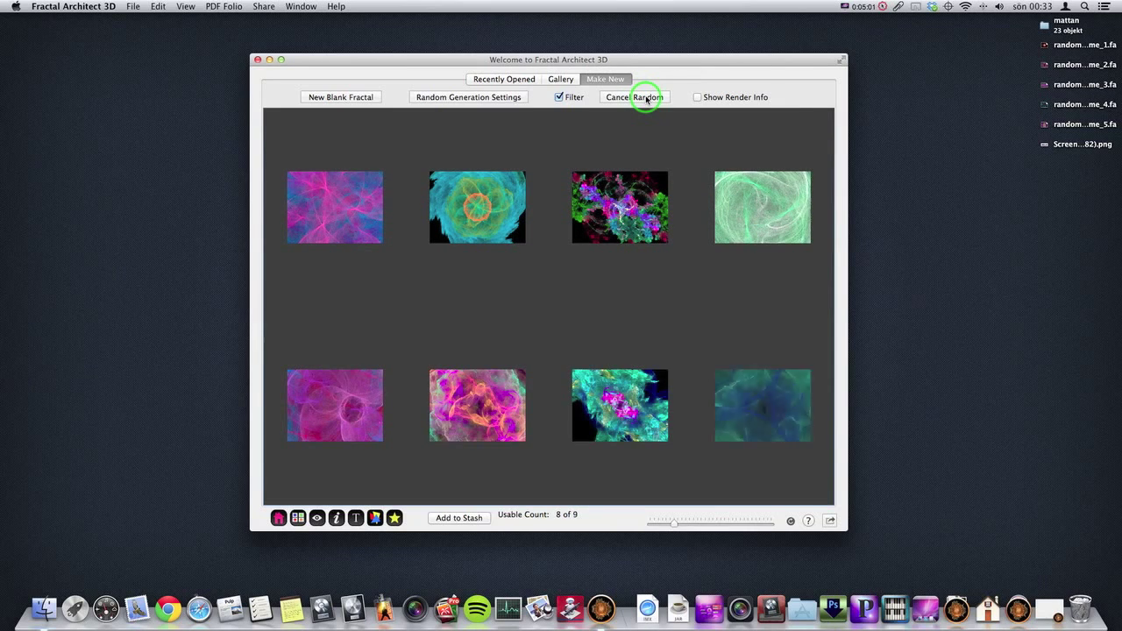
click(634, 97)
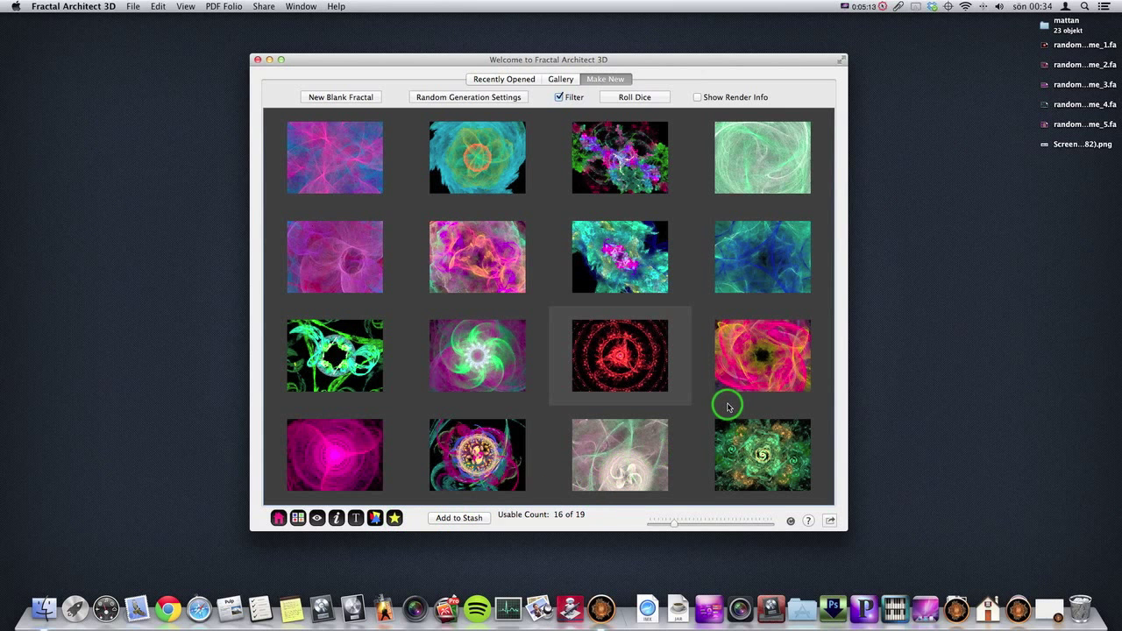
mouse_move(700, 183)
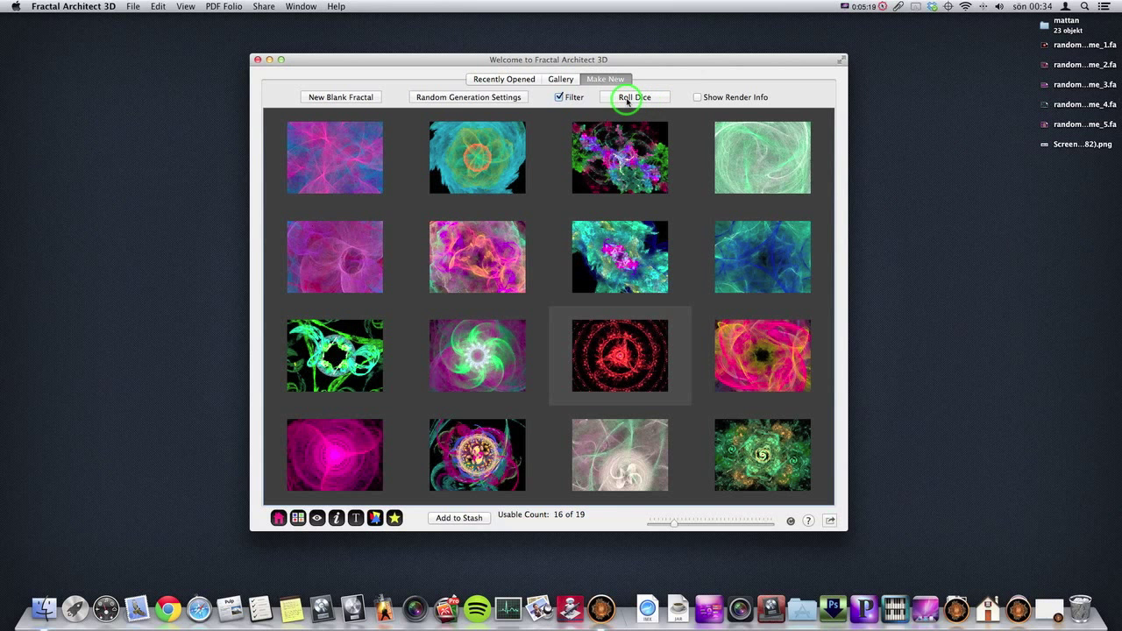
mouse_move(656, 100)
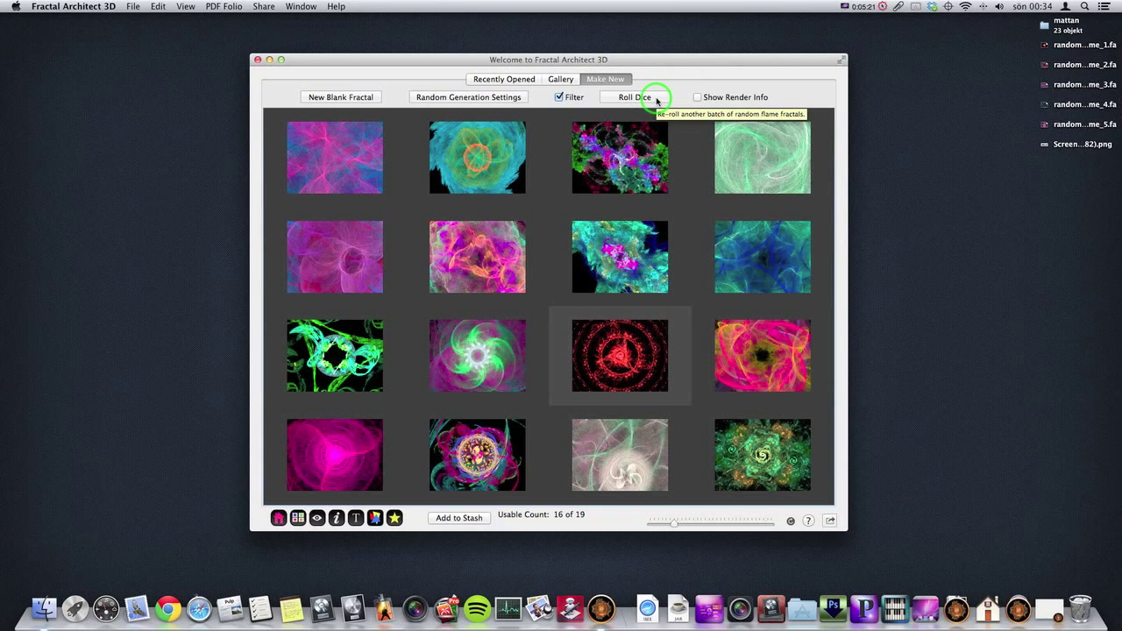
mouse_move(690, 212)
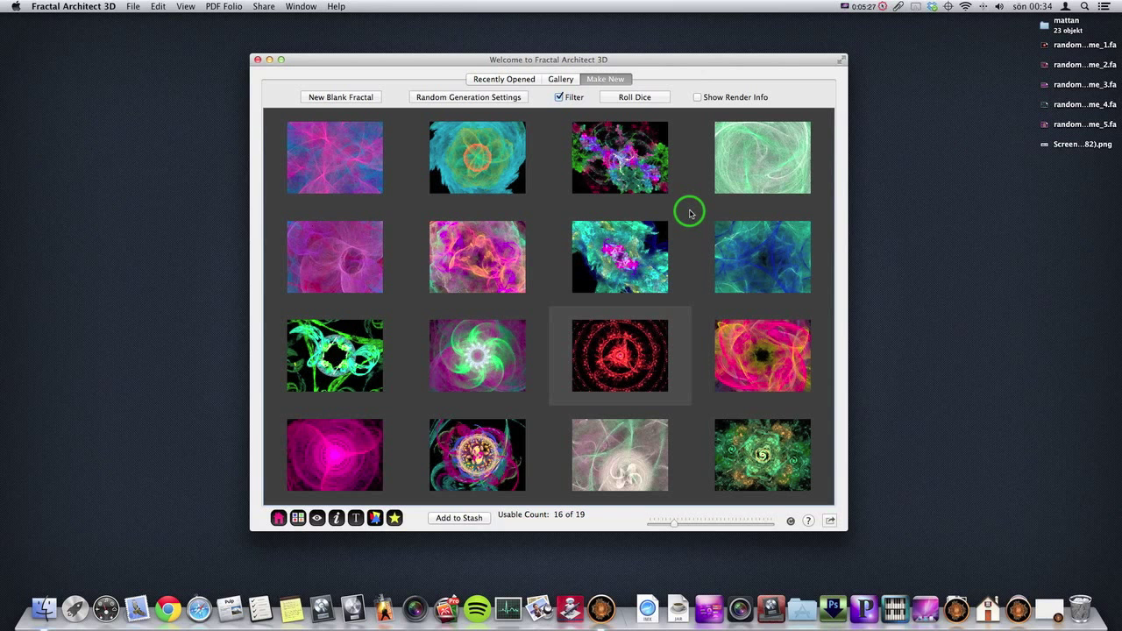
mouse_move(645, 352)
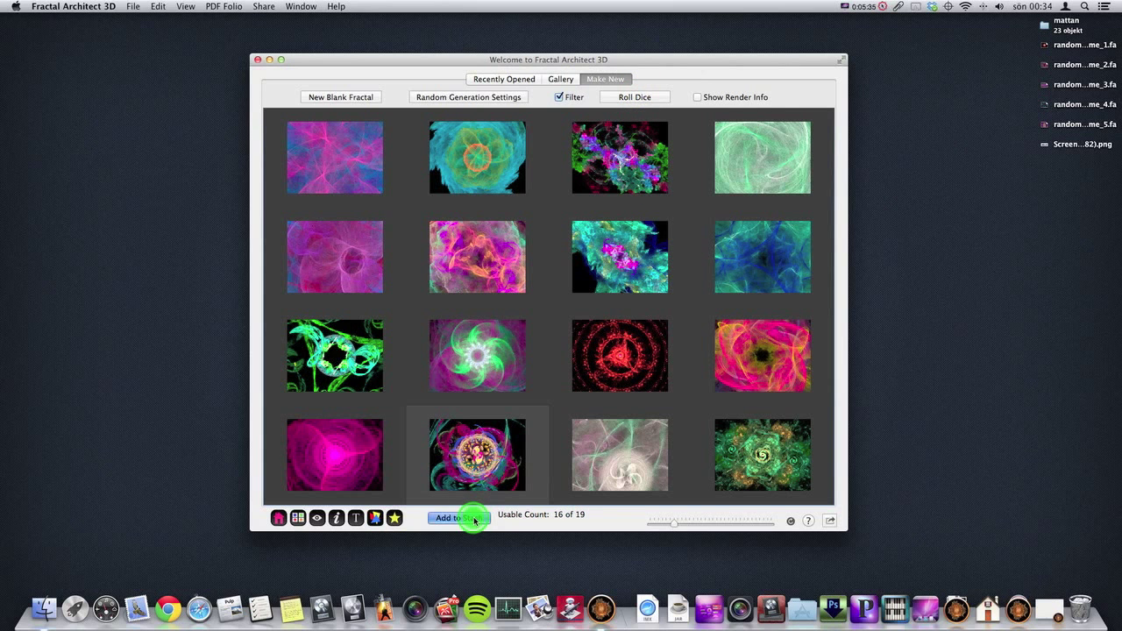
click(762, 455)
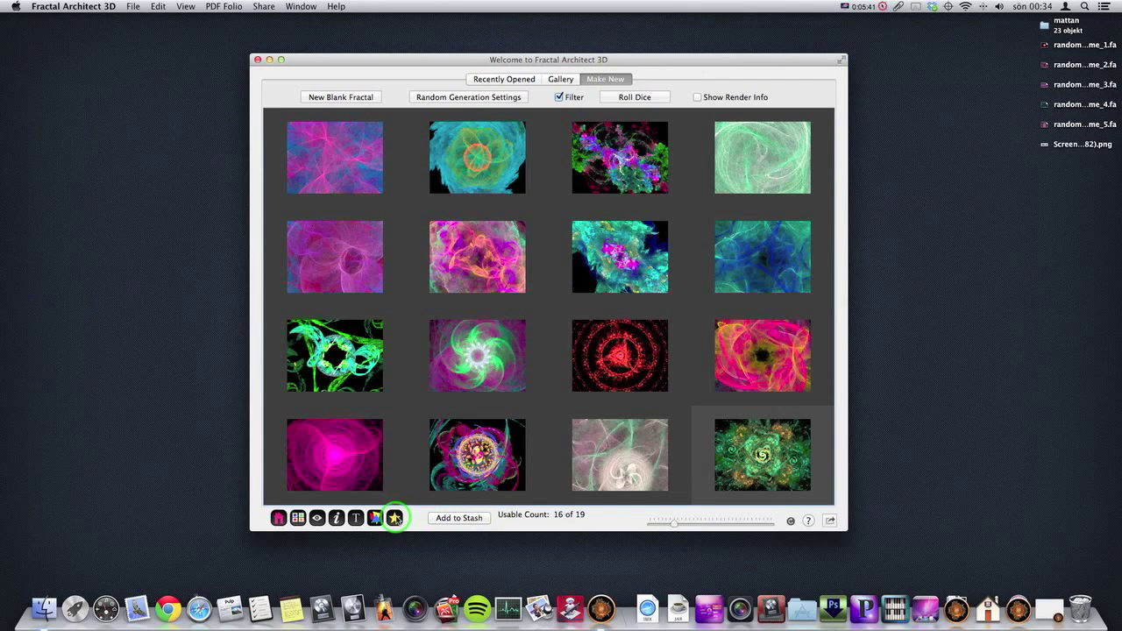
Step: Show the Flame Stash with its six collected fractals and save the stash
click(395, 518)
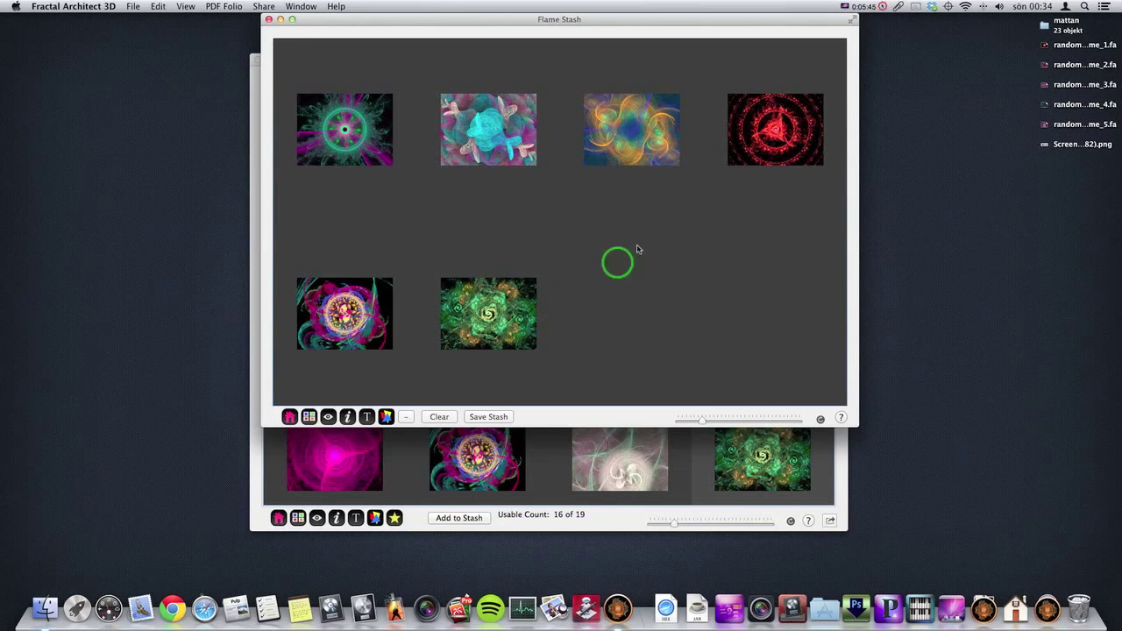
mouse_move(415, 117)
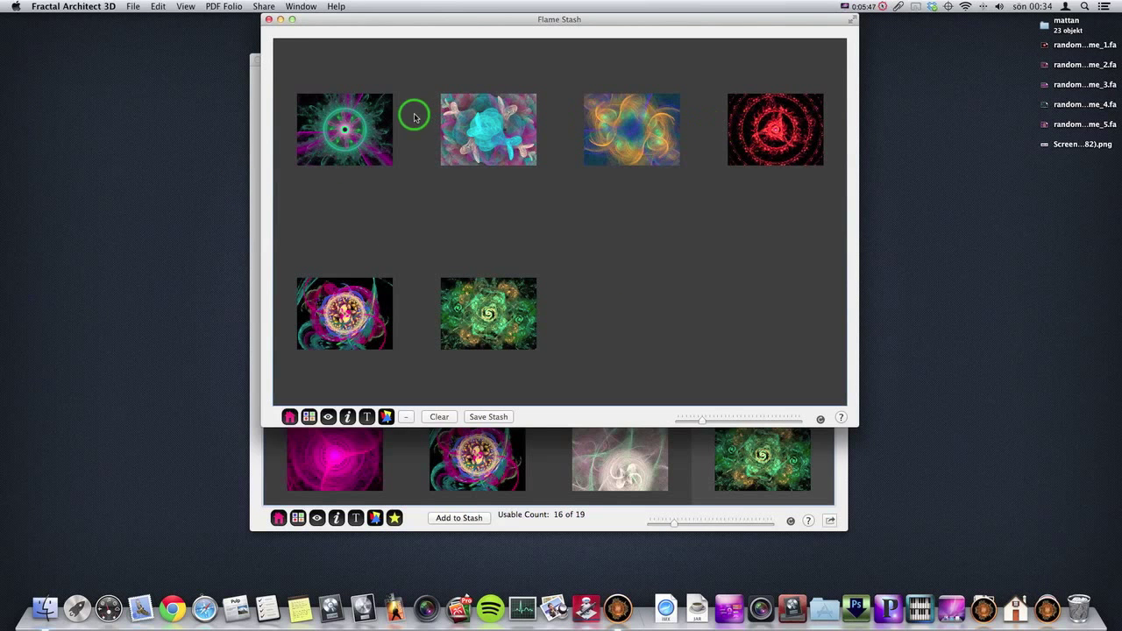
mouse_move(676, 239)
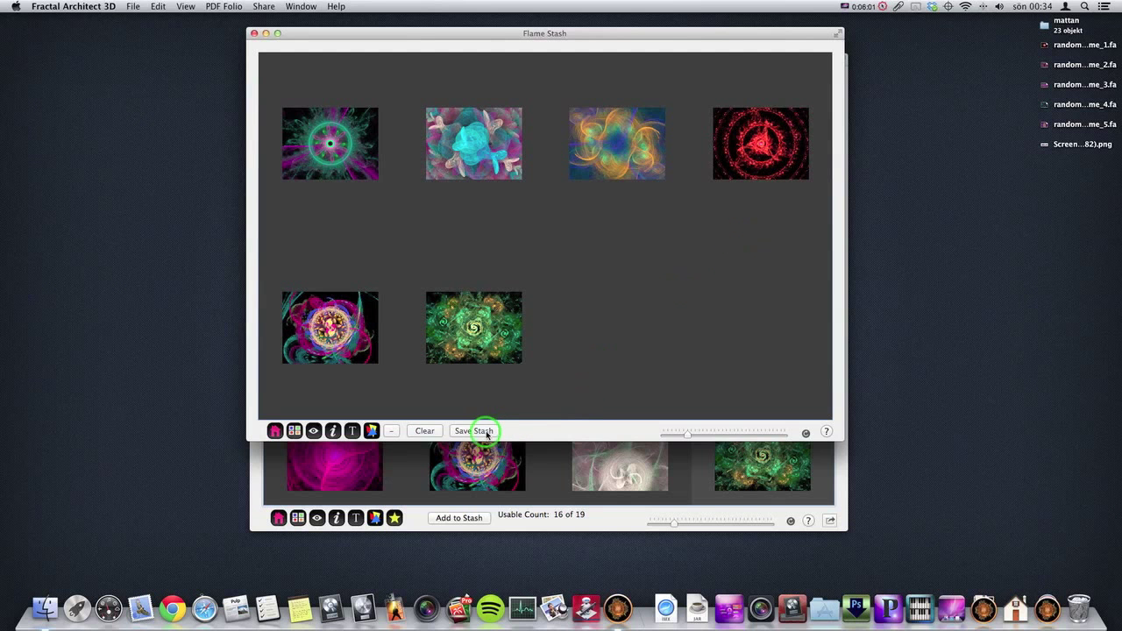
click(473, 430)
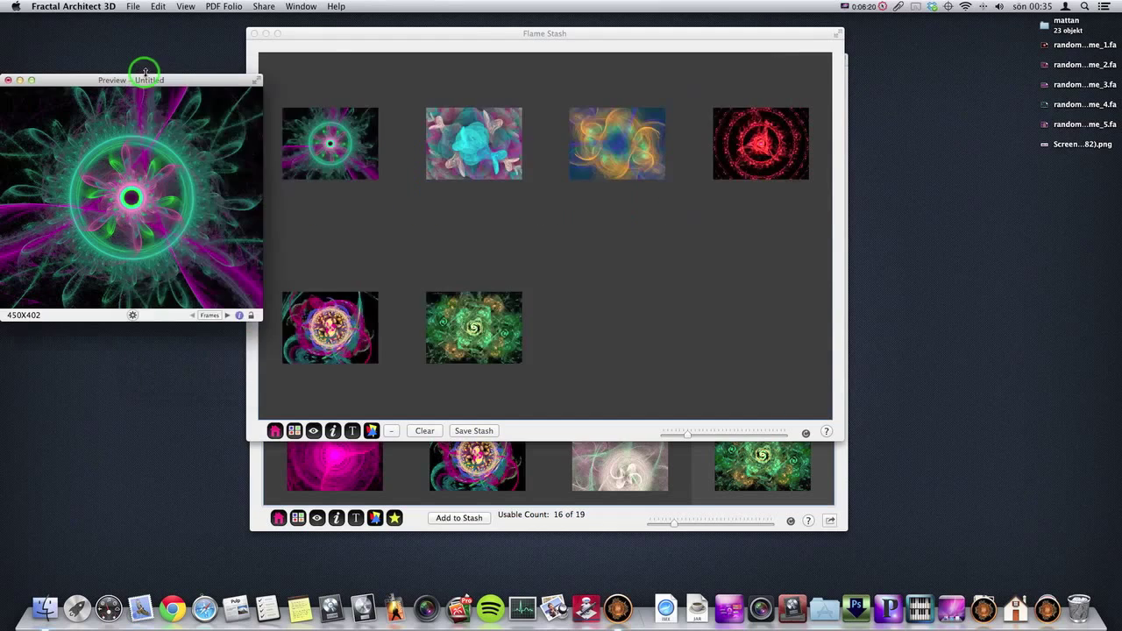
Step: Save the green-magenta mandala preview as randomFlame_6.fa
click(134, 6)
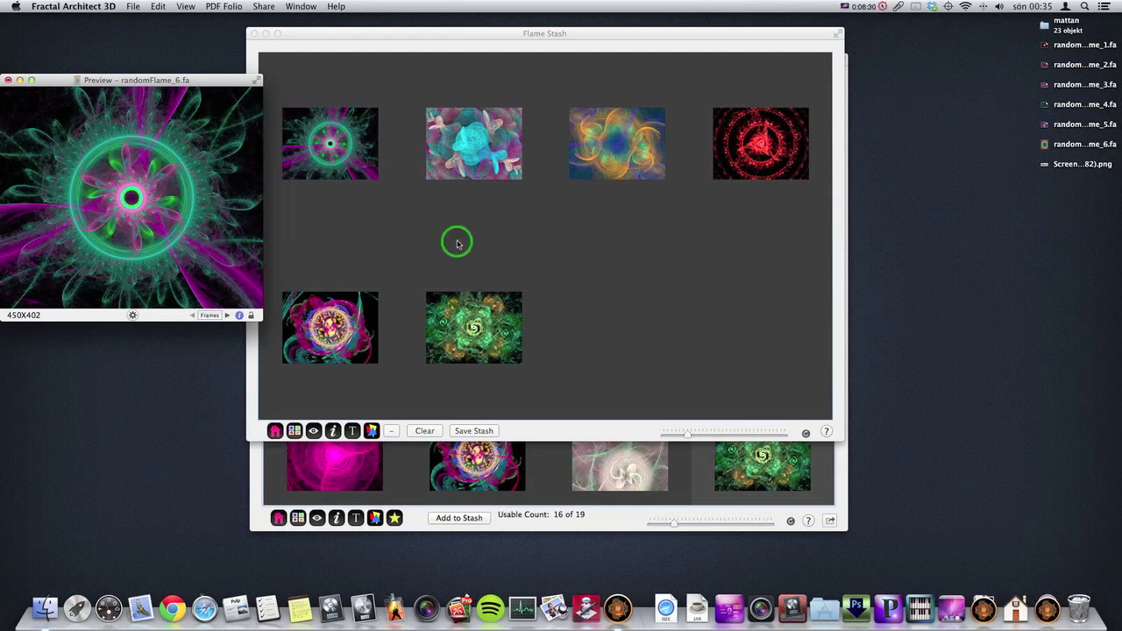
mouse_move(232, 81)
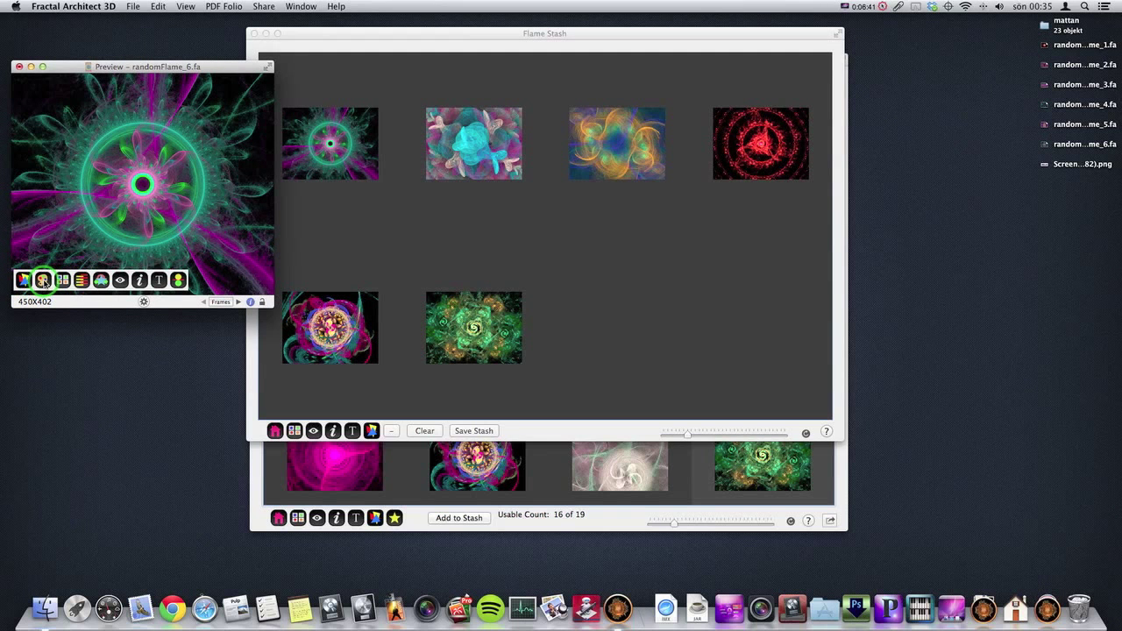
mouse_move(62, 279)
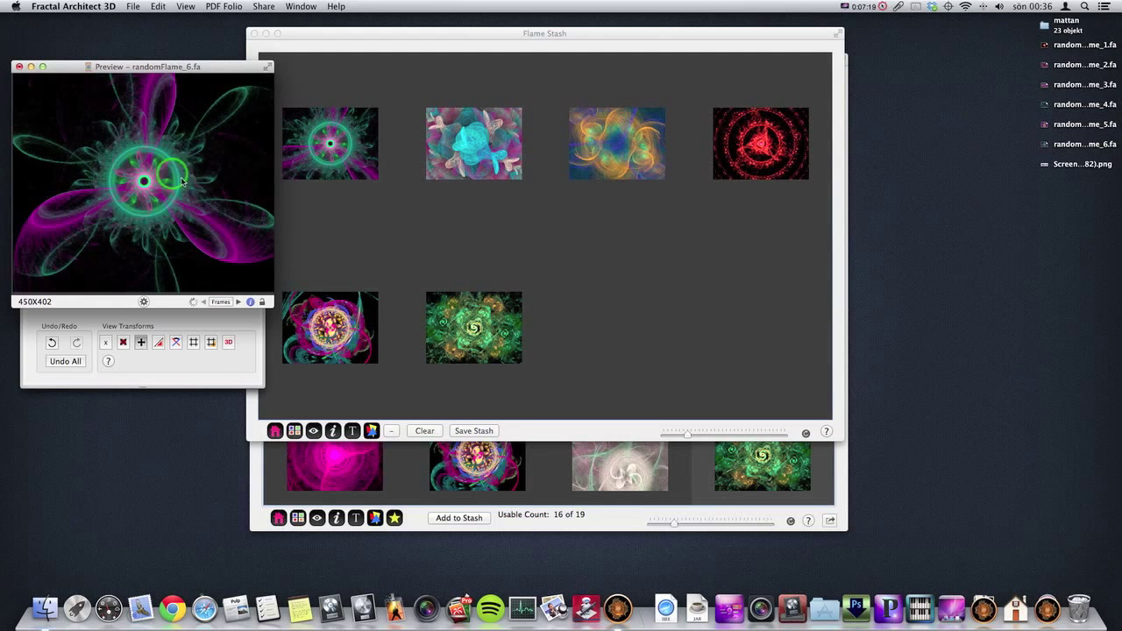
Step: Toggle the grid transform option in View Transforms and pick an aspect ratio from its popup
click(193, 342)
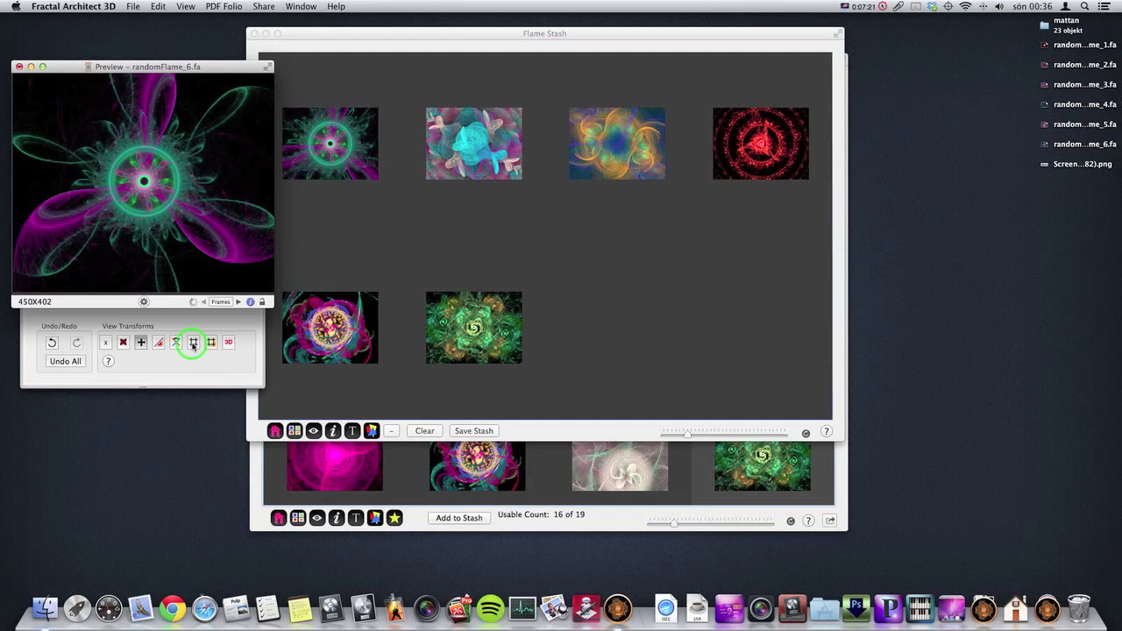
click(193, 342)
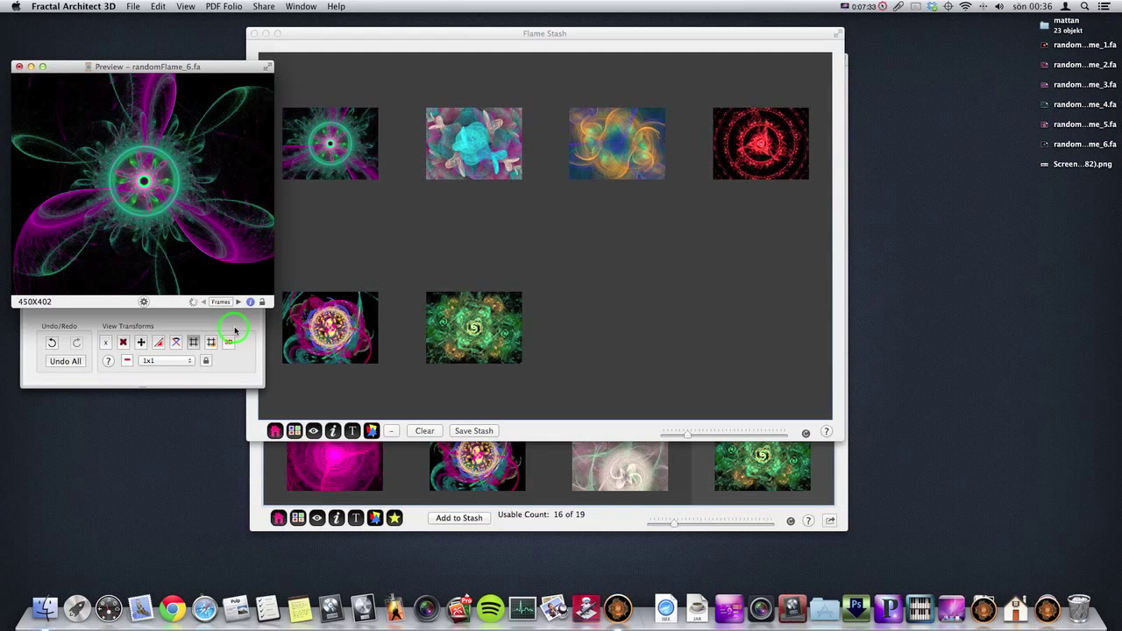
click(166, 360)
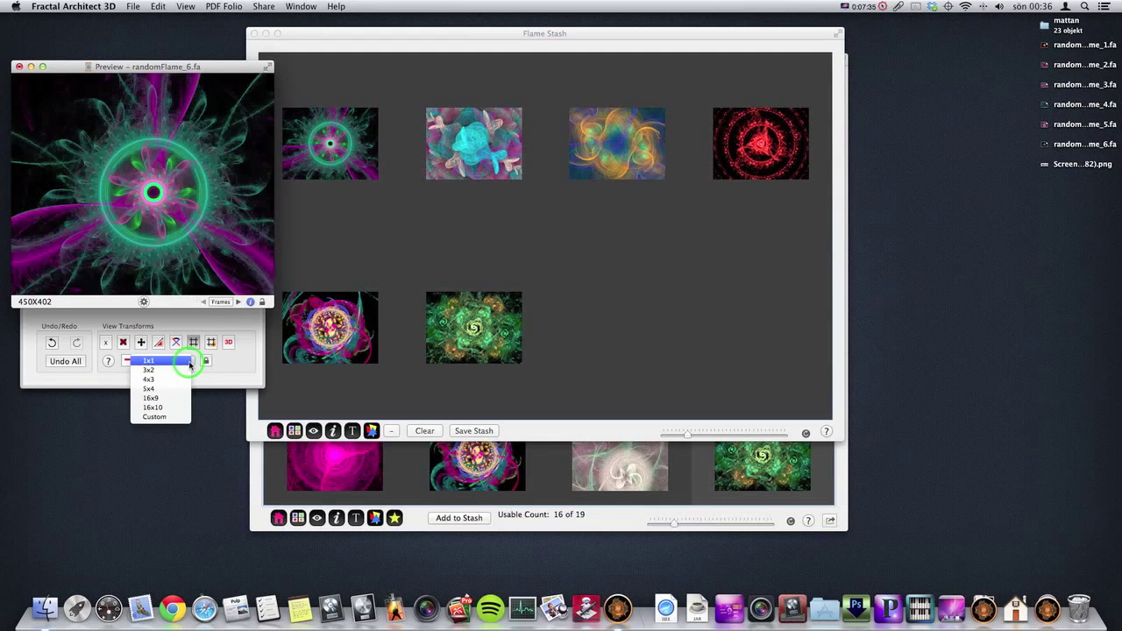
click(148, 361)
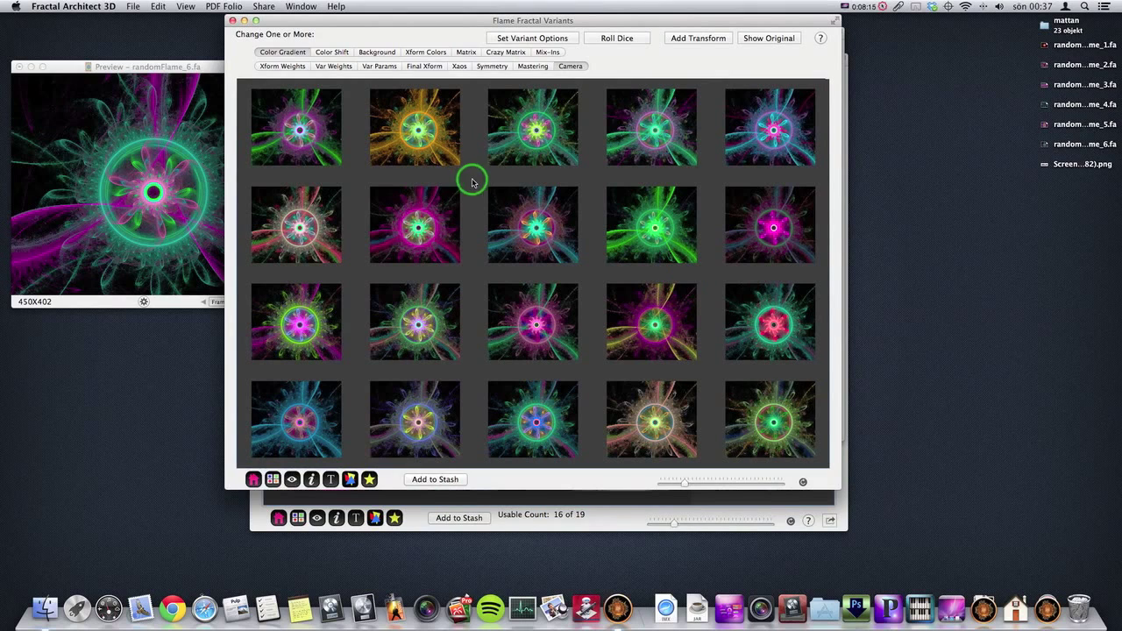
mouse_move(571, 66)
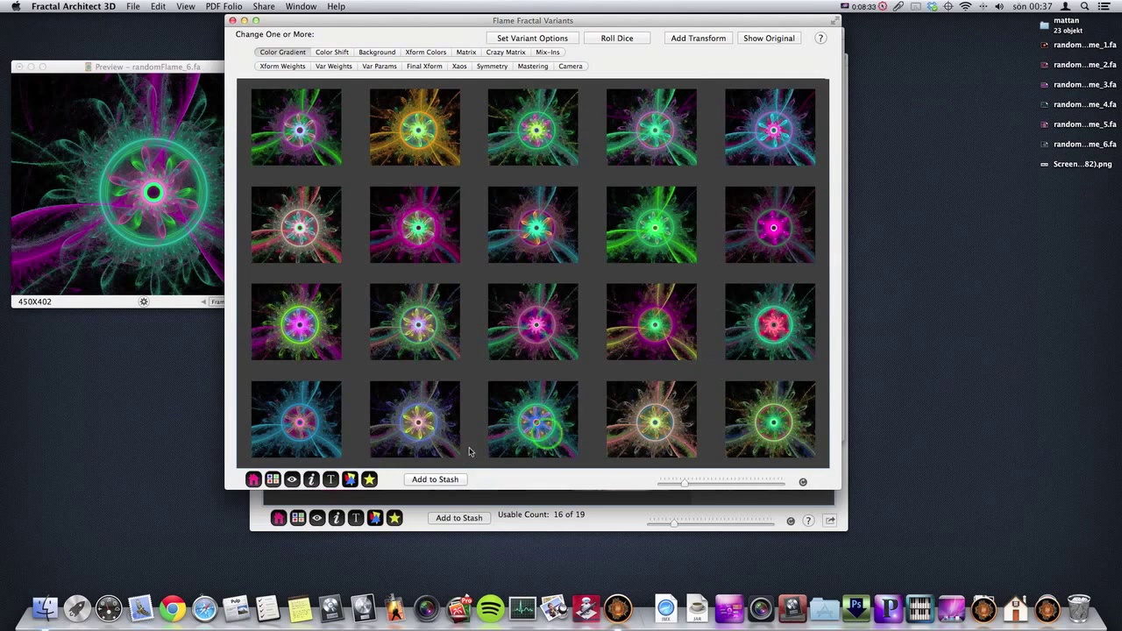
mouse_move(494, 164)
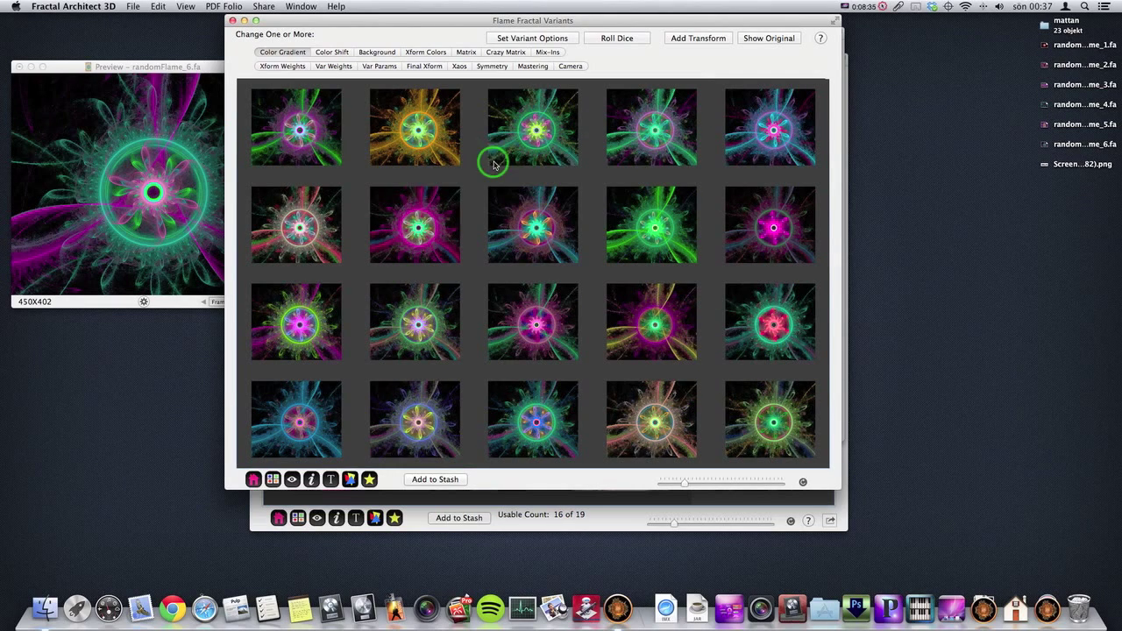
mouse_move(418, 172)
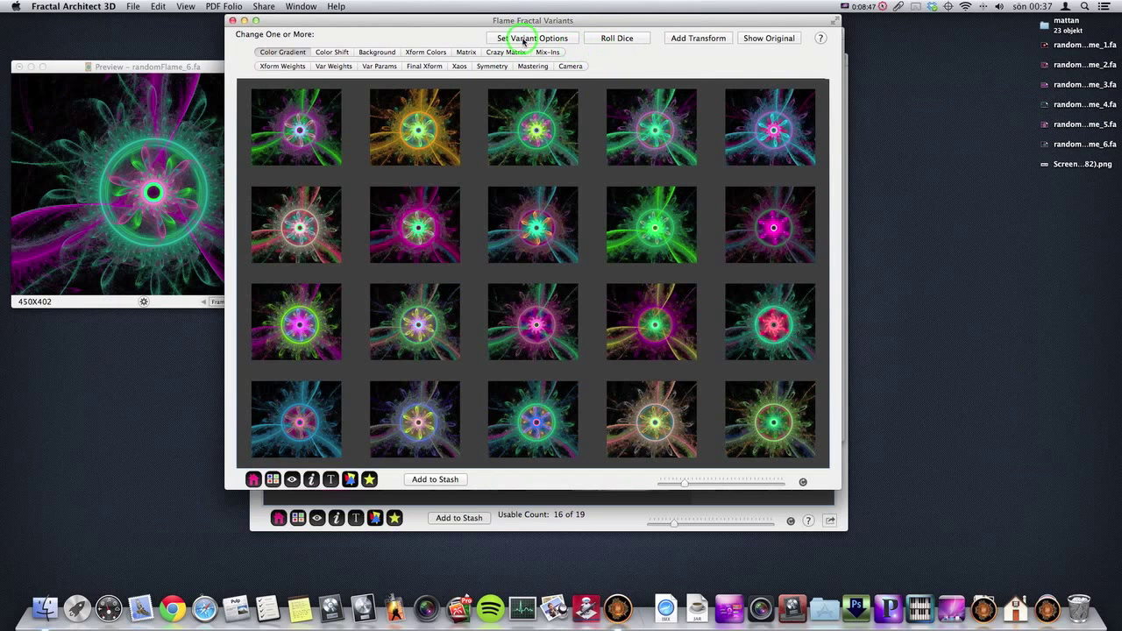
Step: Drag the Maximum color nodes slider in Variant Options' Colors tab down to 25
click(533, 38)
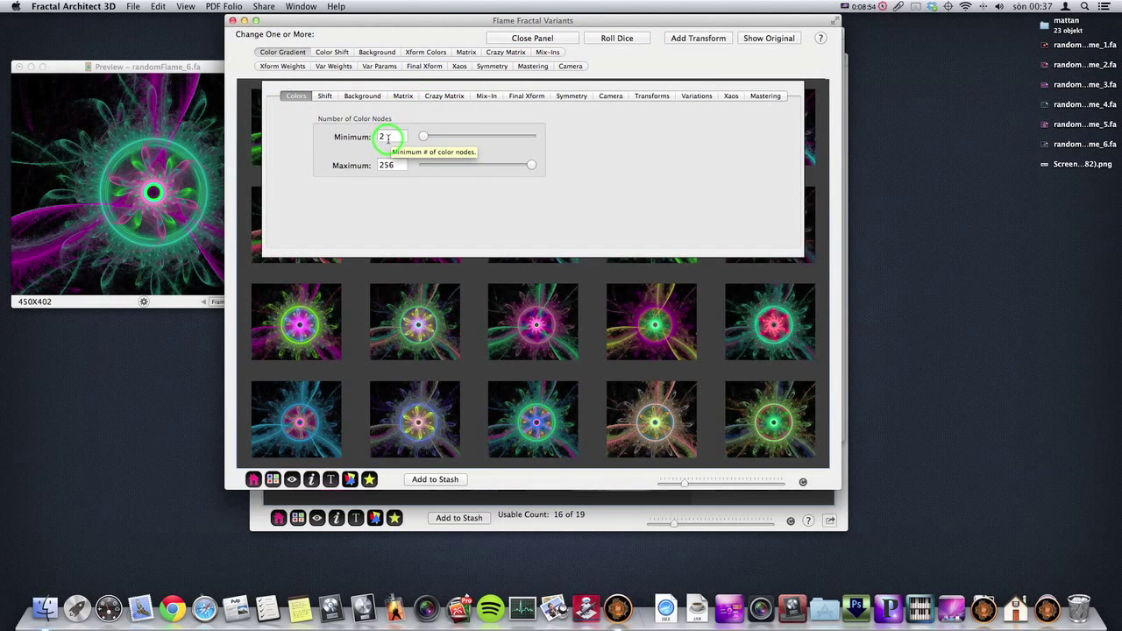
mouse_move(532, 165)
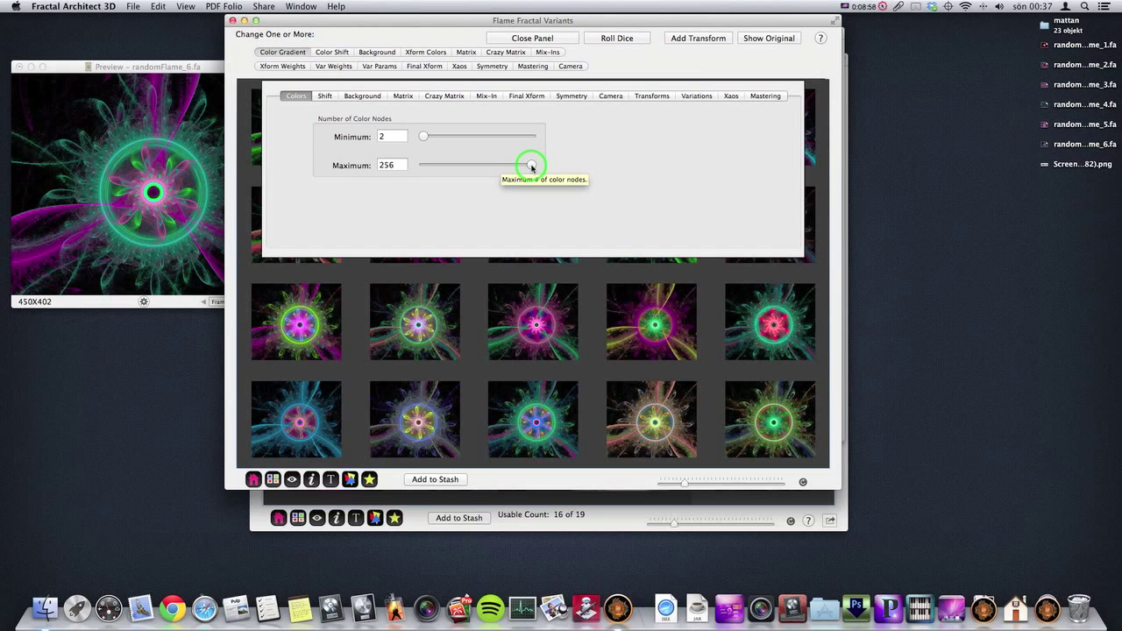
drag(532, 166, 527, 166)
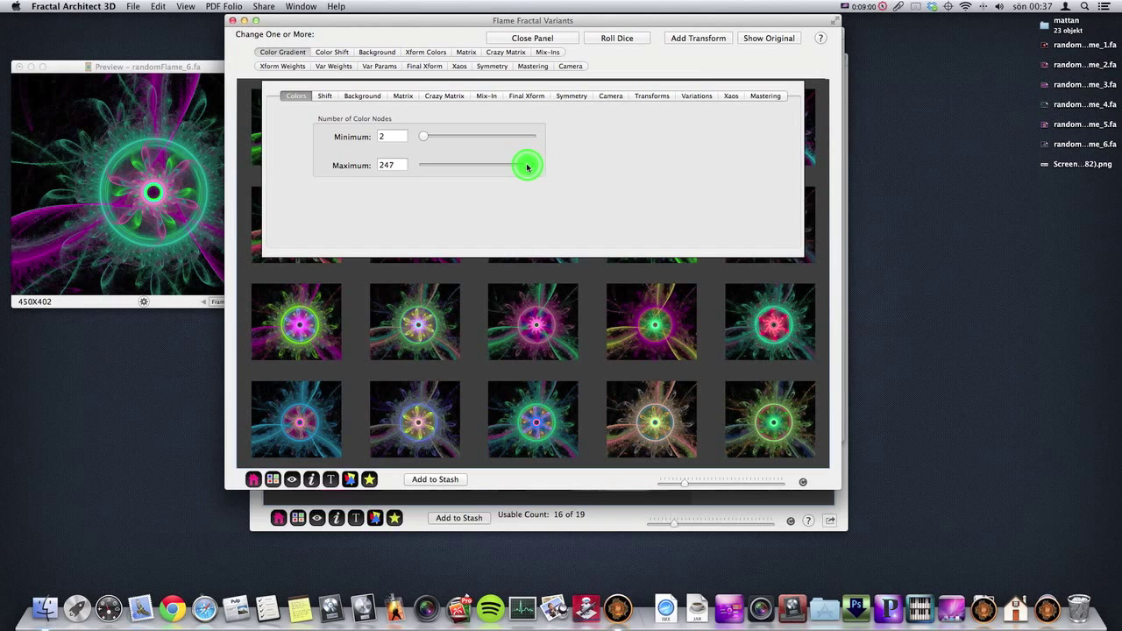
drag(527, 166, 433, 166)
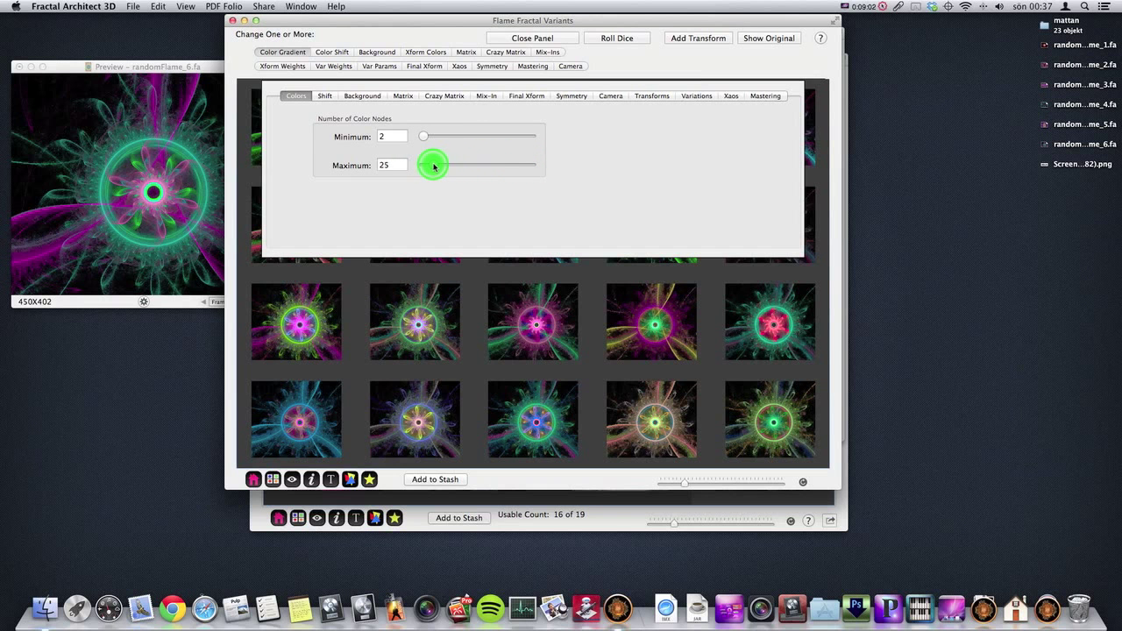
click(616, 38)
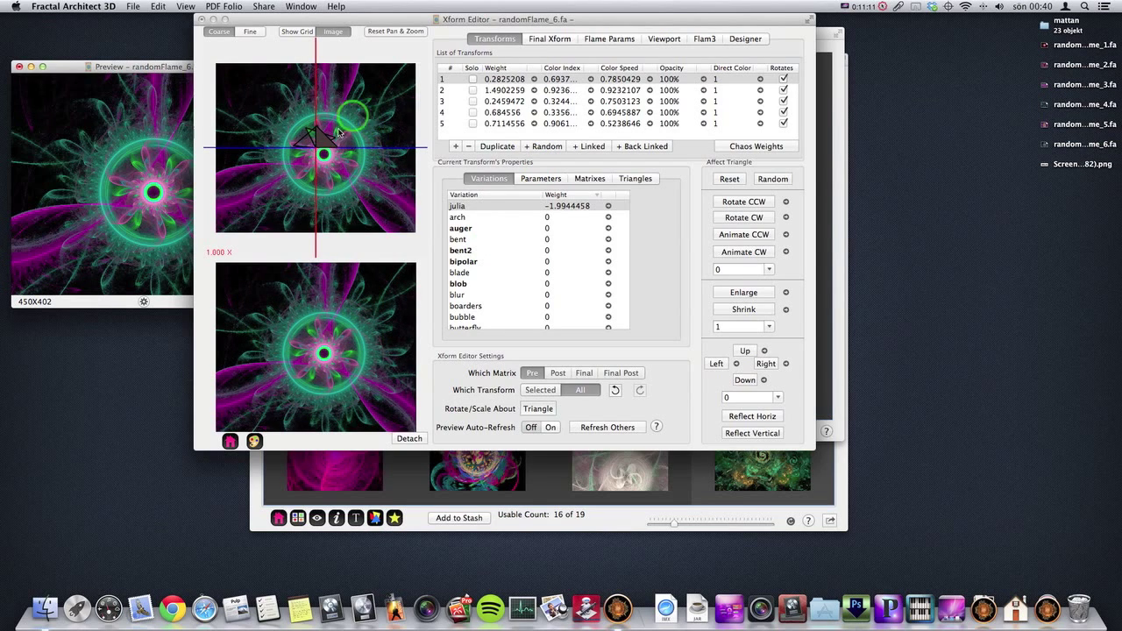
mouse_move(315, 156)
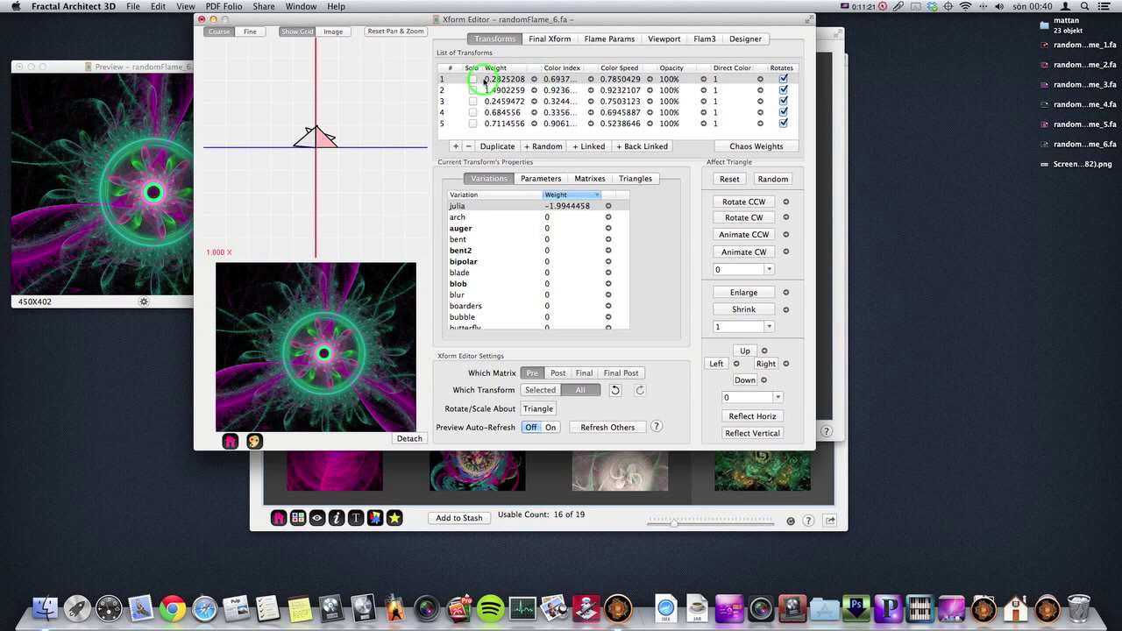
mouse_move(555, 187)
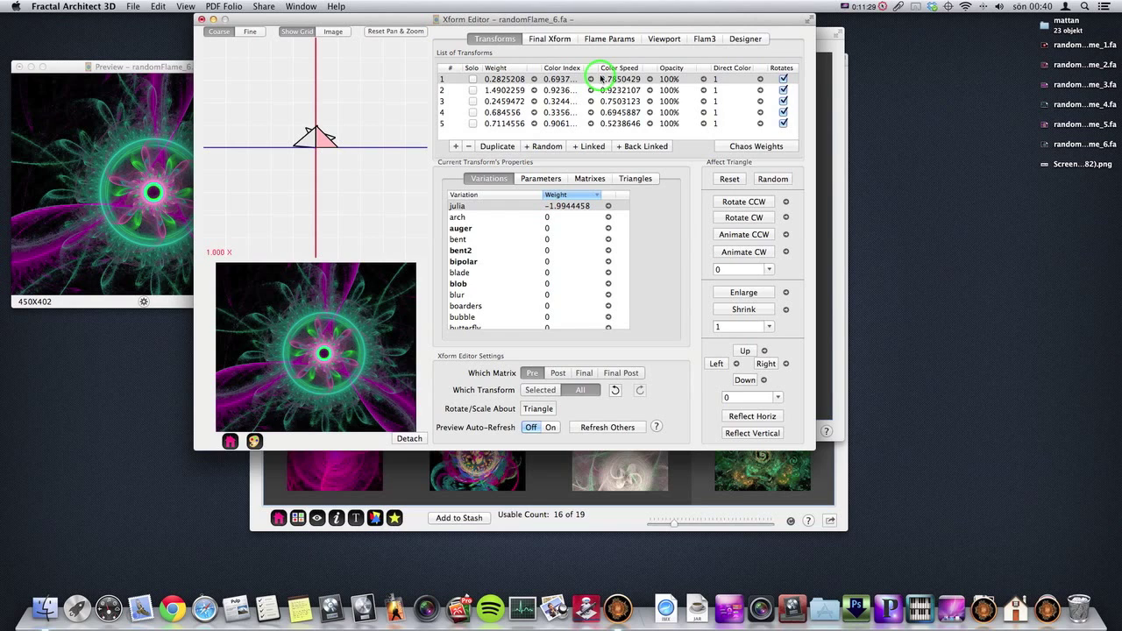
Step: Solo transform 1 of randomFlame_6 to see its lone green ring, then unsolo it
click(505, 78)
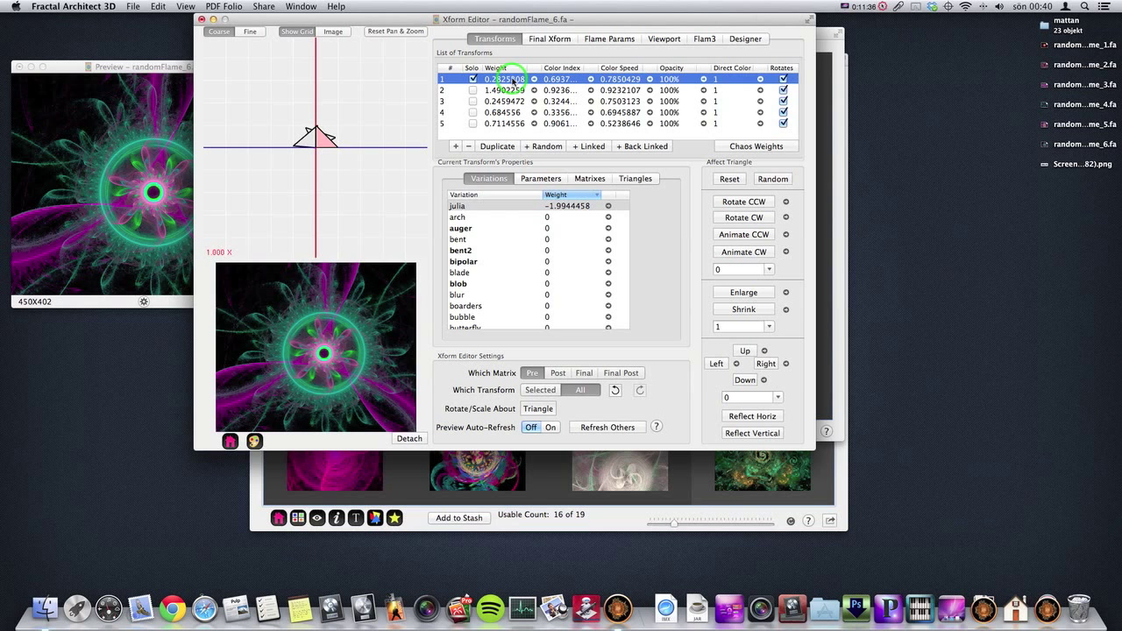
click(474, 79)
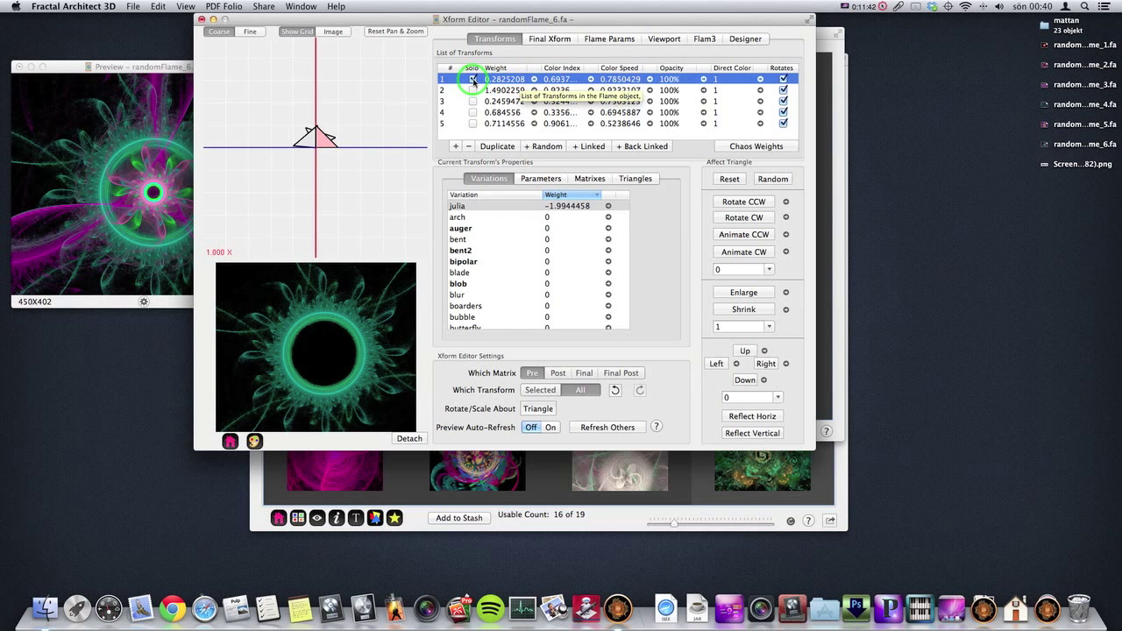
click(473, 89)
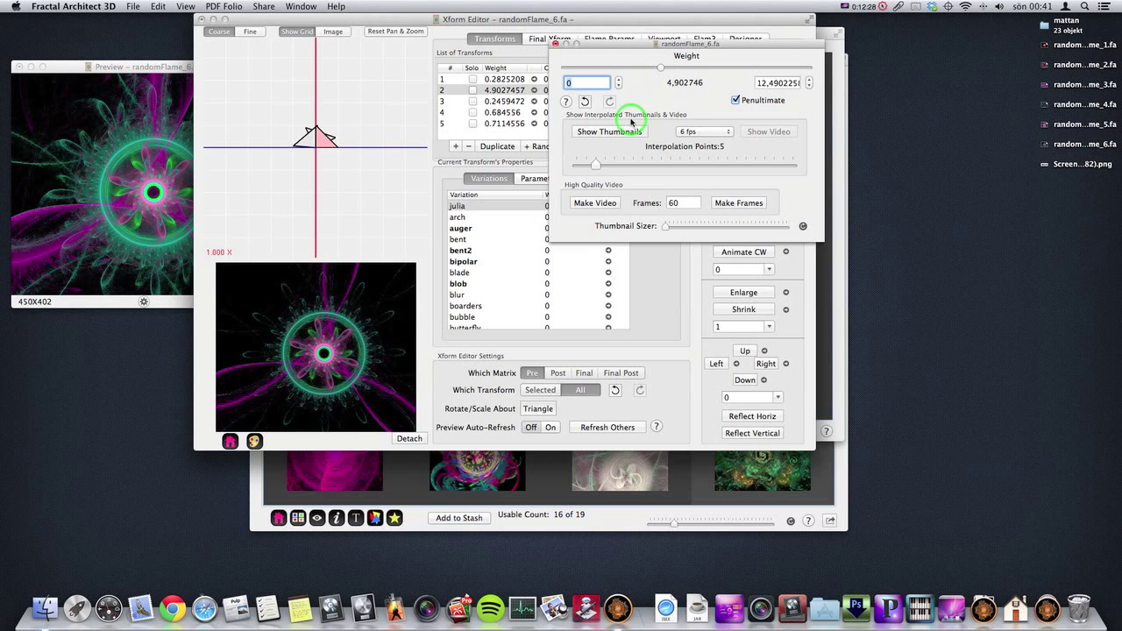
Step: Render transform 2's weight sweep with 30 interpolation points as thumbnails
click(609, 132)
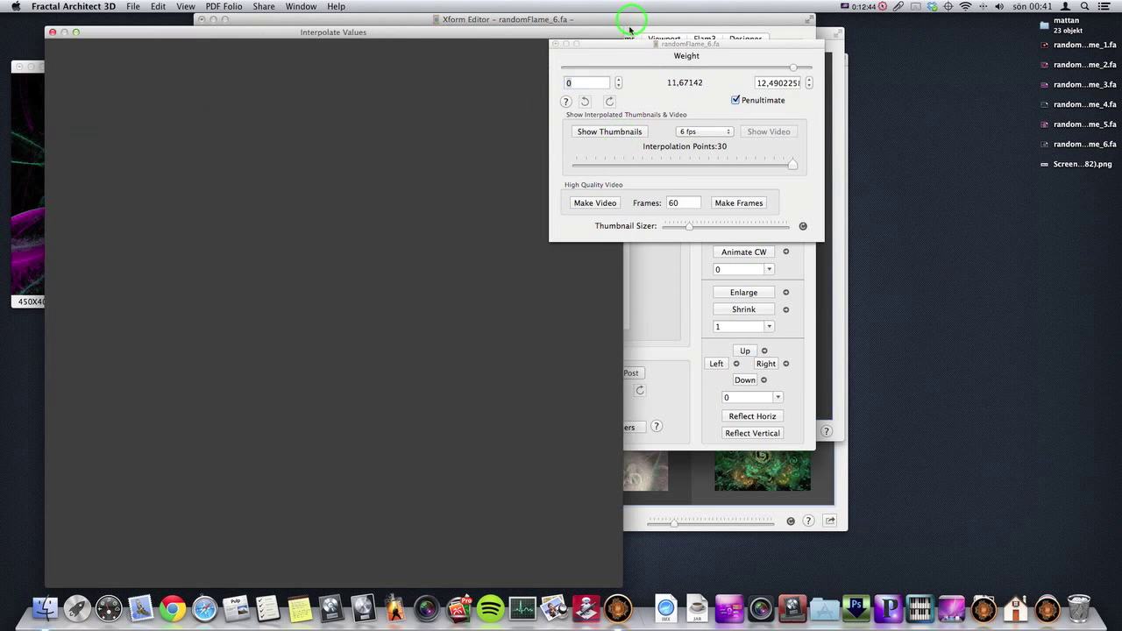
click(609, 130)
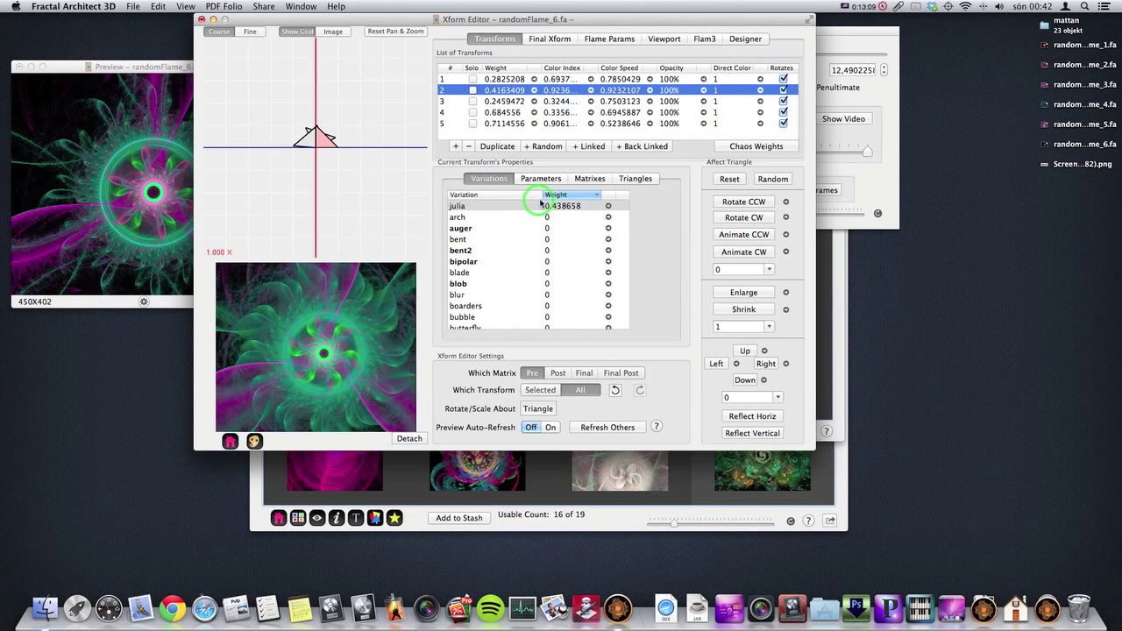
Step: Solo transforms 4, 5, 3, 2 and 1 in turn to preview each alone
click(504, 112)
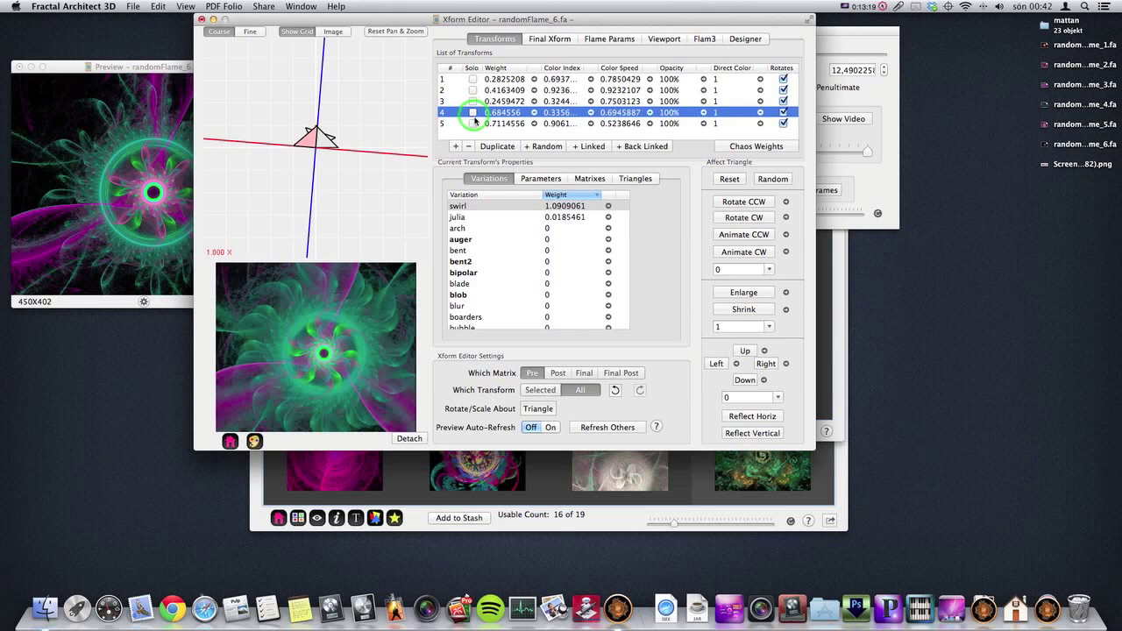
click(504, 123)
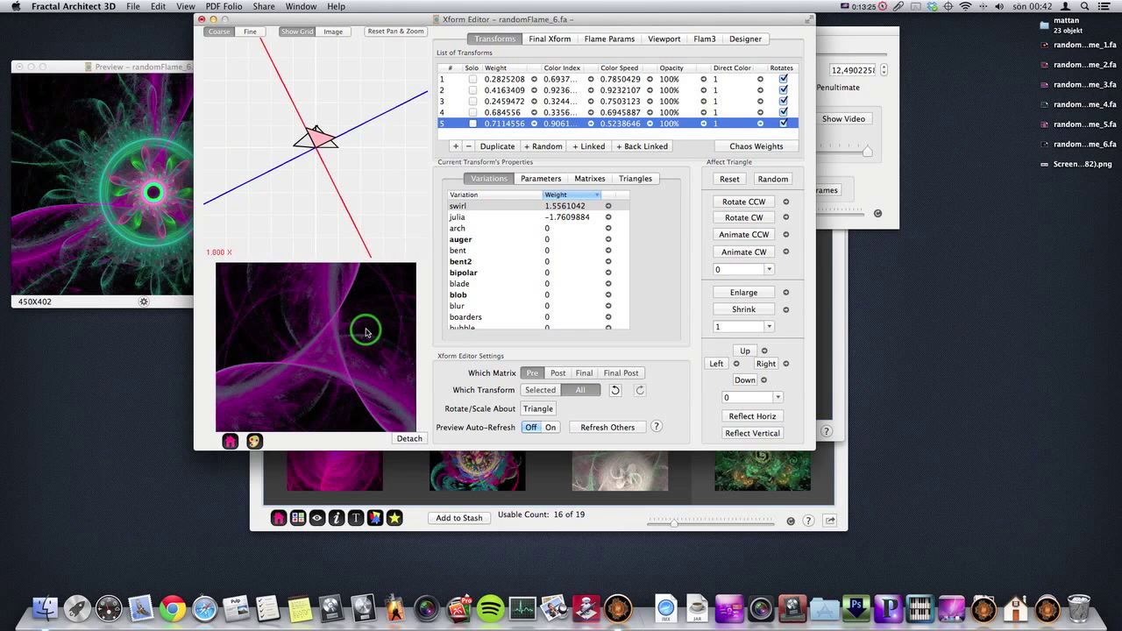
click(504, 101)
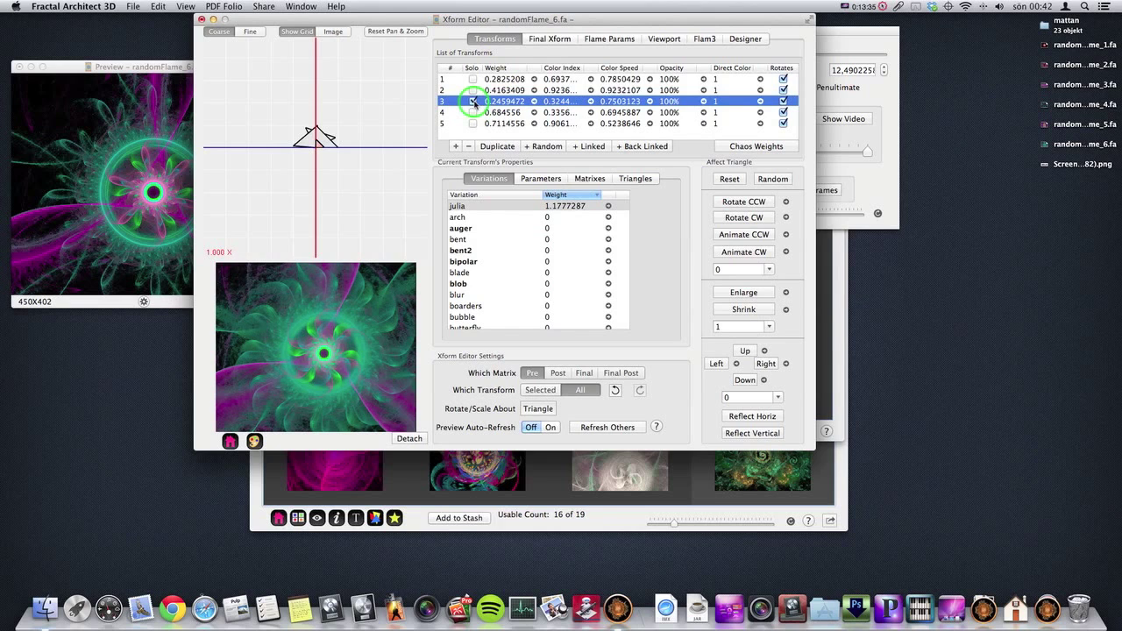
click(504, 90)
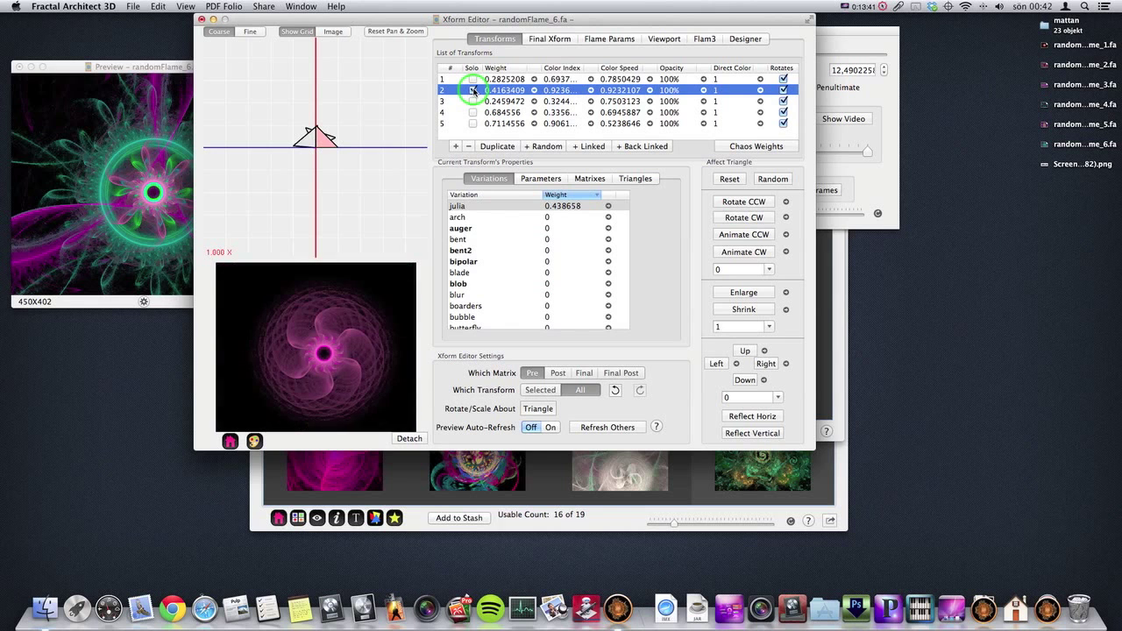
click(474, 79)
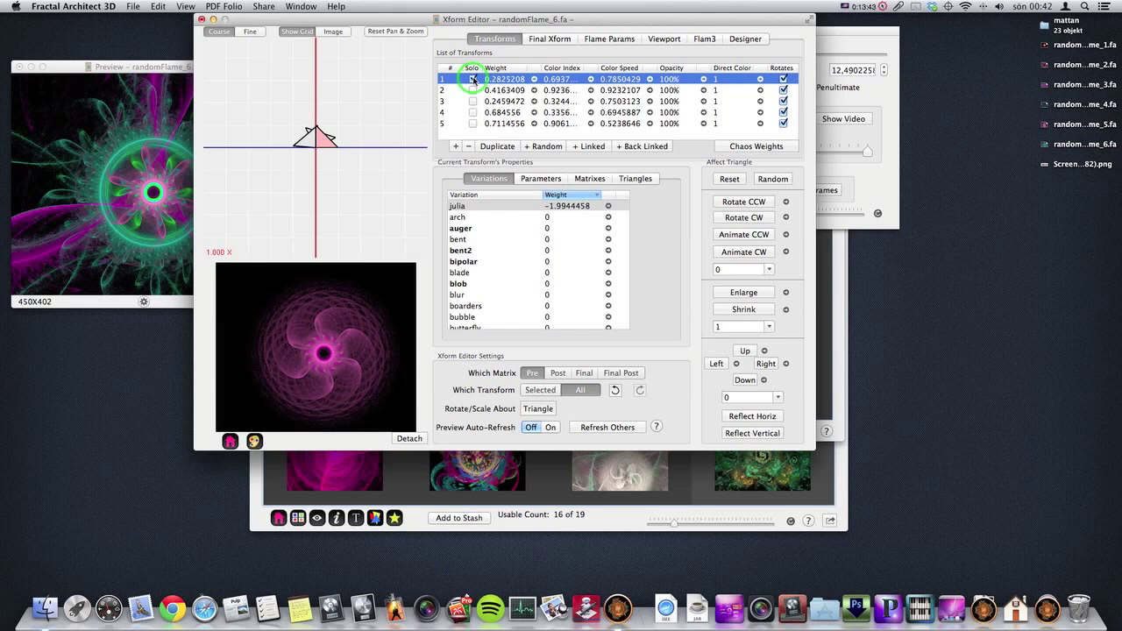
click(474, 79)
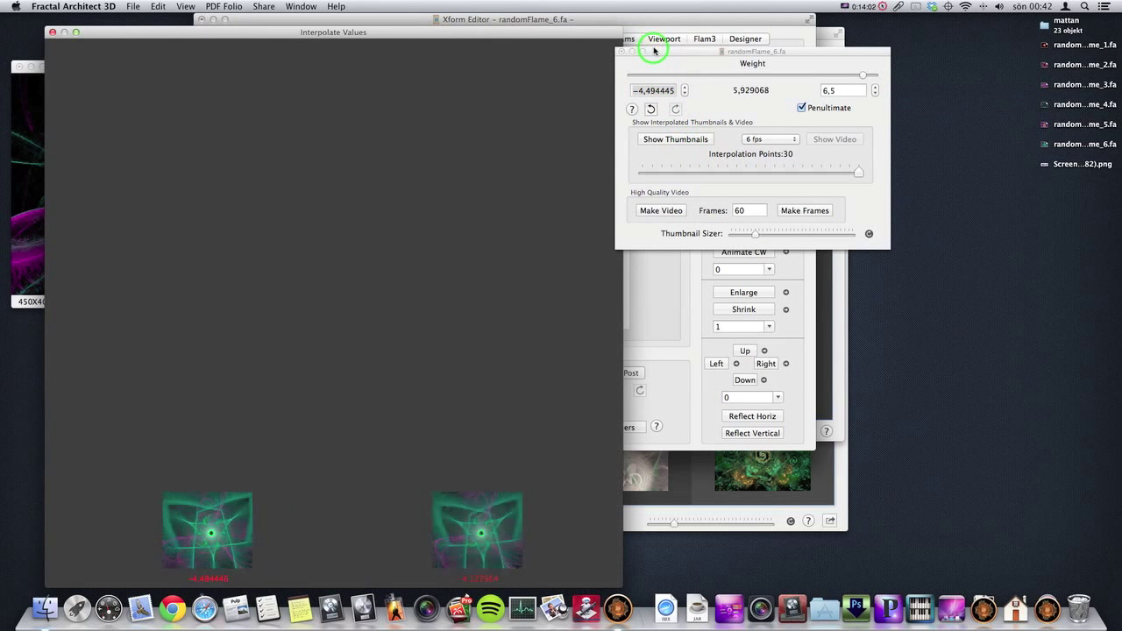
Step: Set transform 1's boarders variation weight to -3.7614827
click(676, 139)
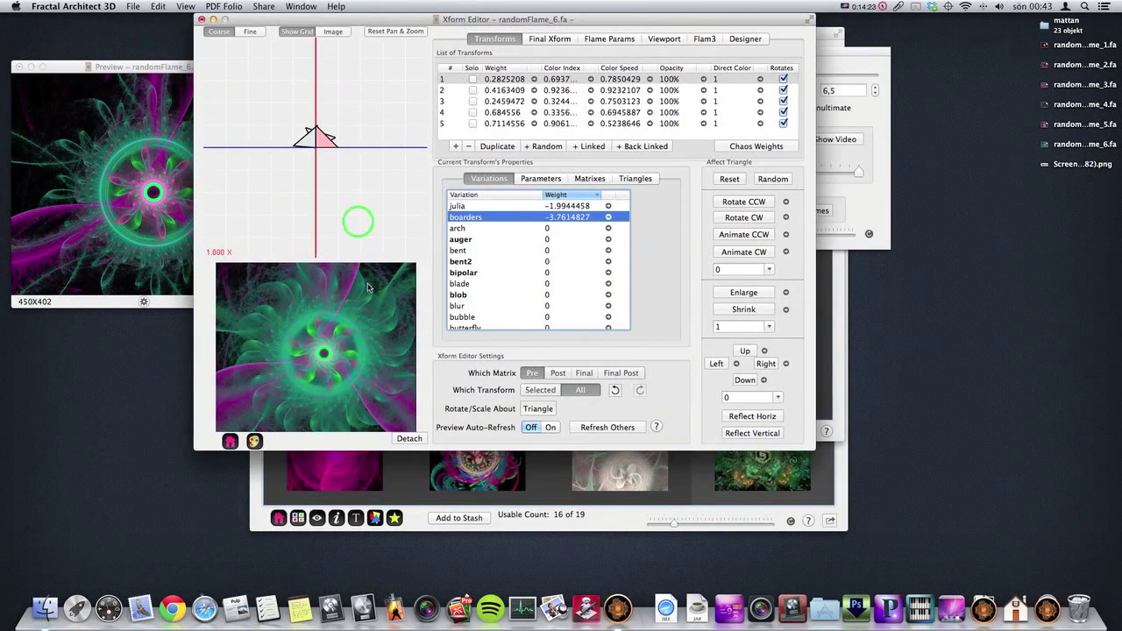
click(609, 38)
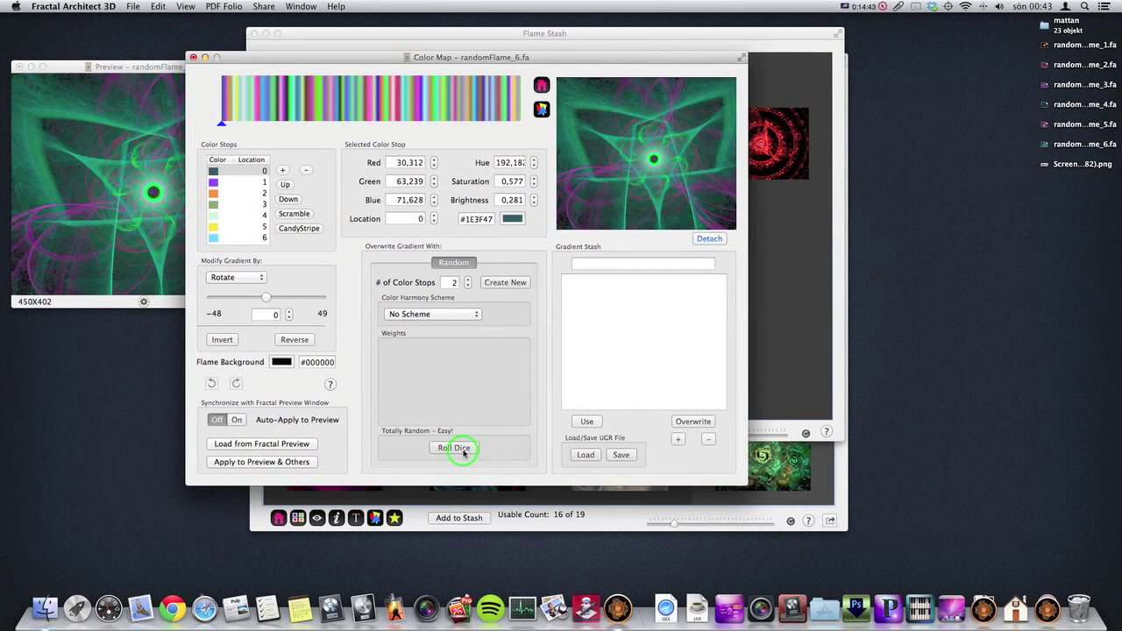
Step: Roll random gradients, create seven-stop Complementary gradients, and save one to Gradient Stash
click(453, 447)
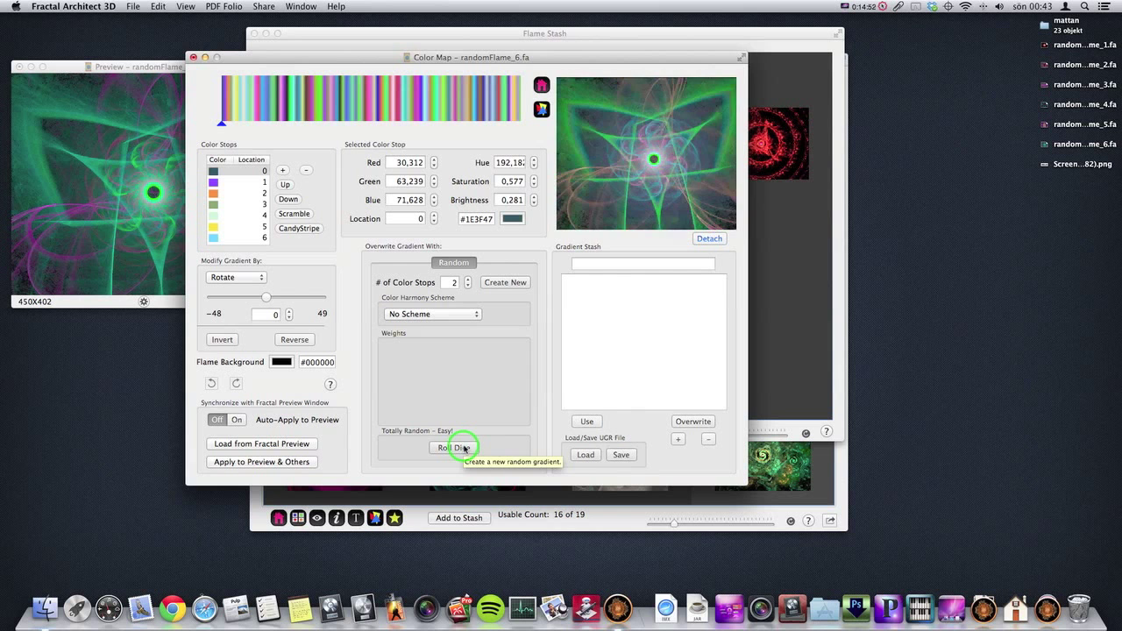
click(454, 447)
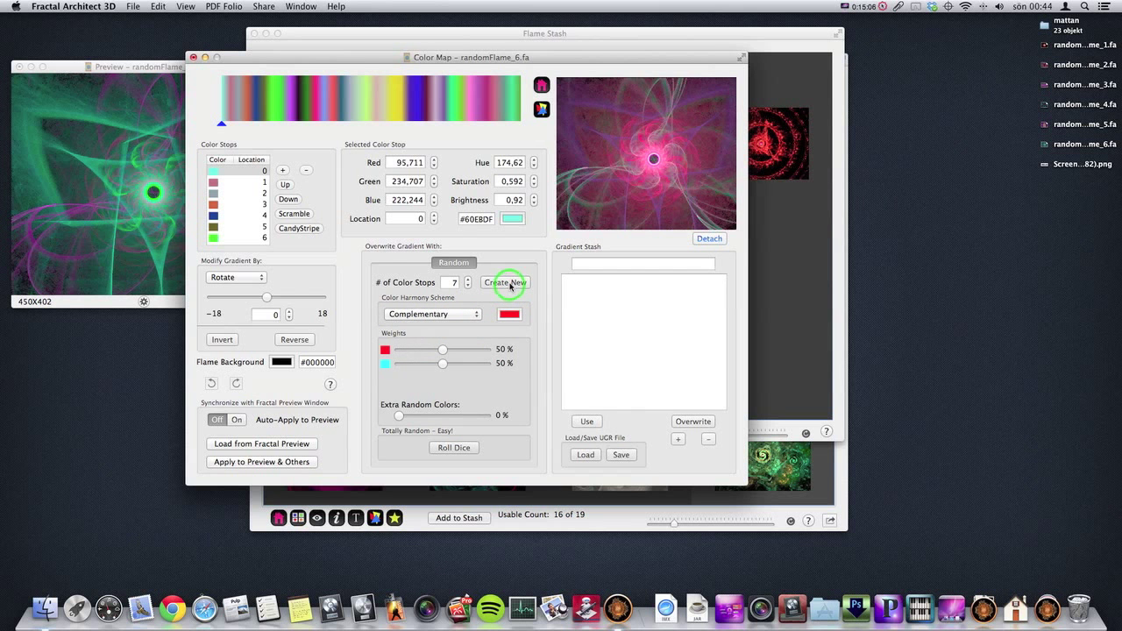
click(506, 282)
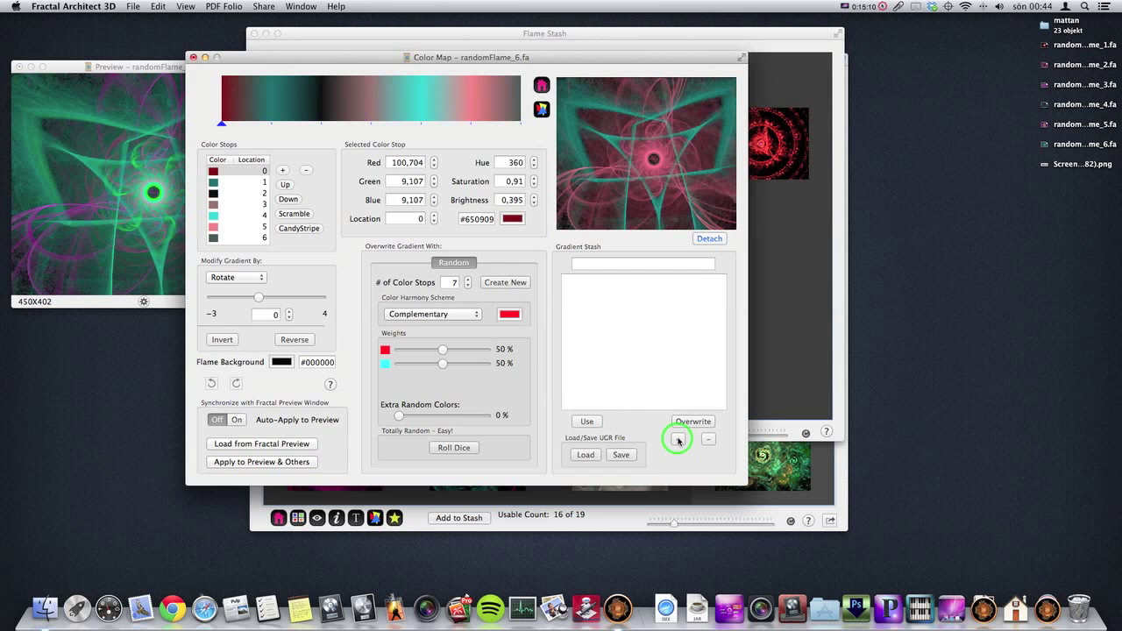
click(505, 282)
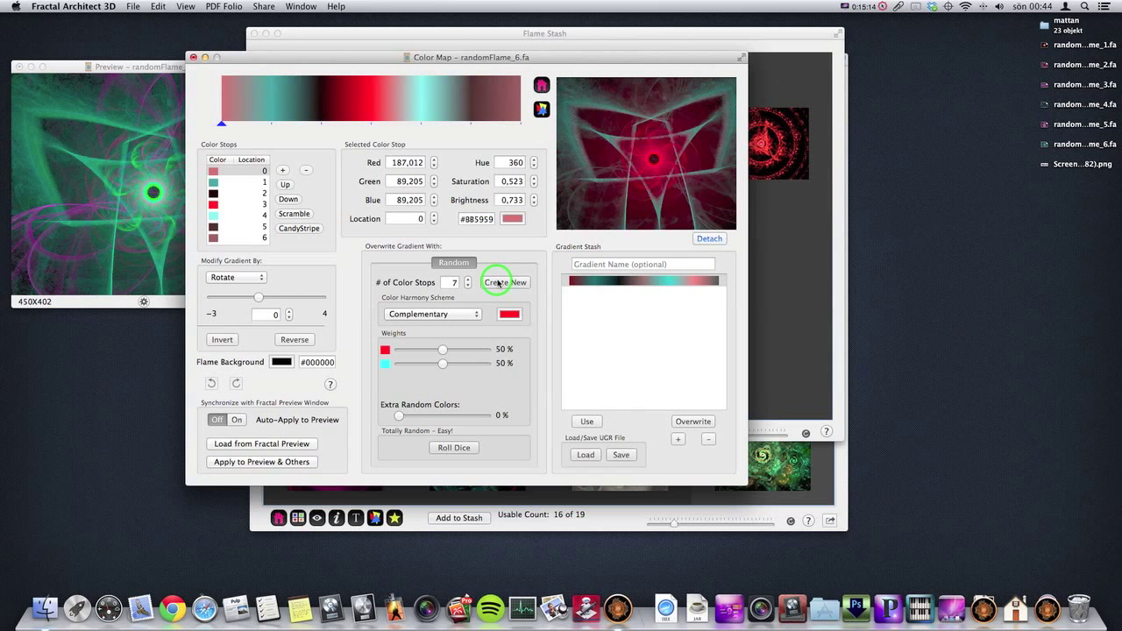
click(506, 282)
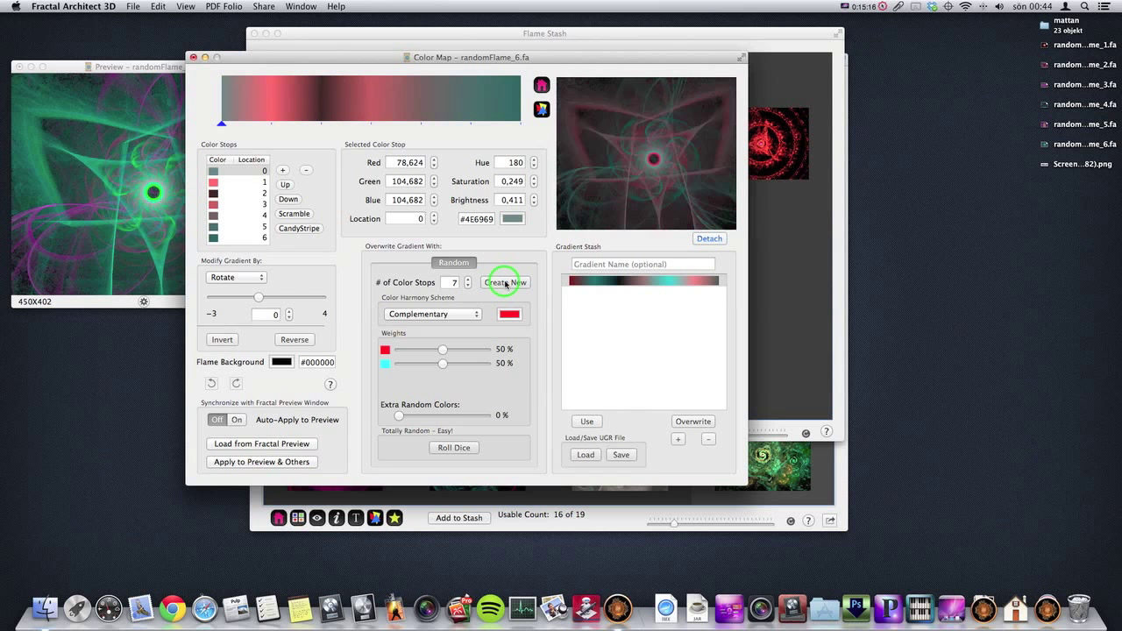
click(433, 314)
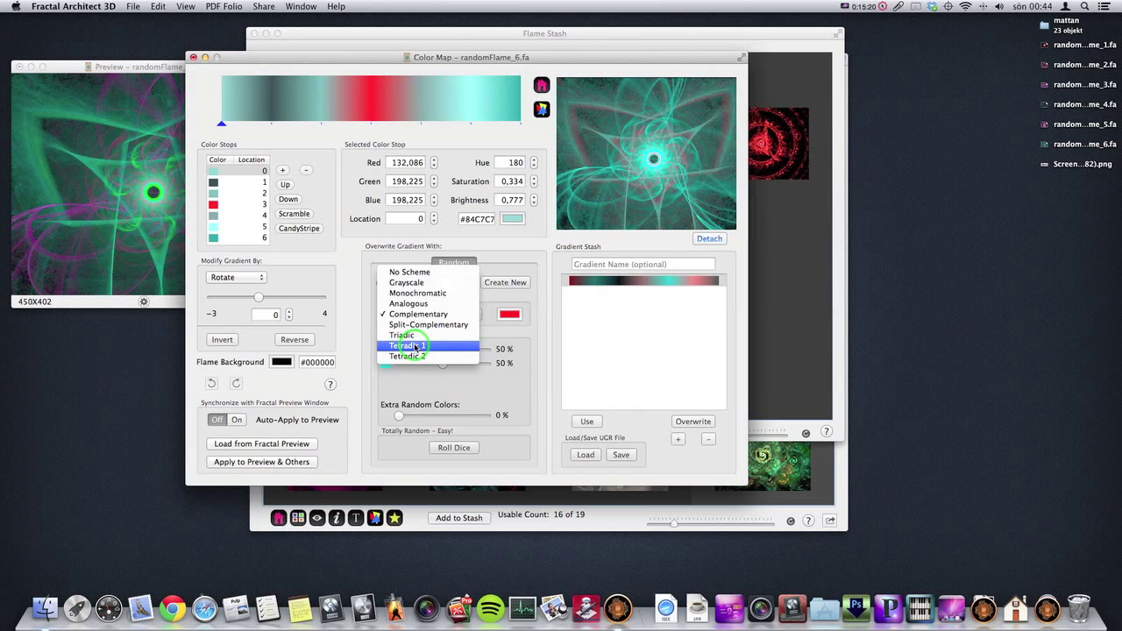
Step: Apply the Tetradic 1 harmony, rotate the gradient, and modify it by Red
click(408, 345)
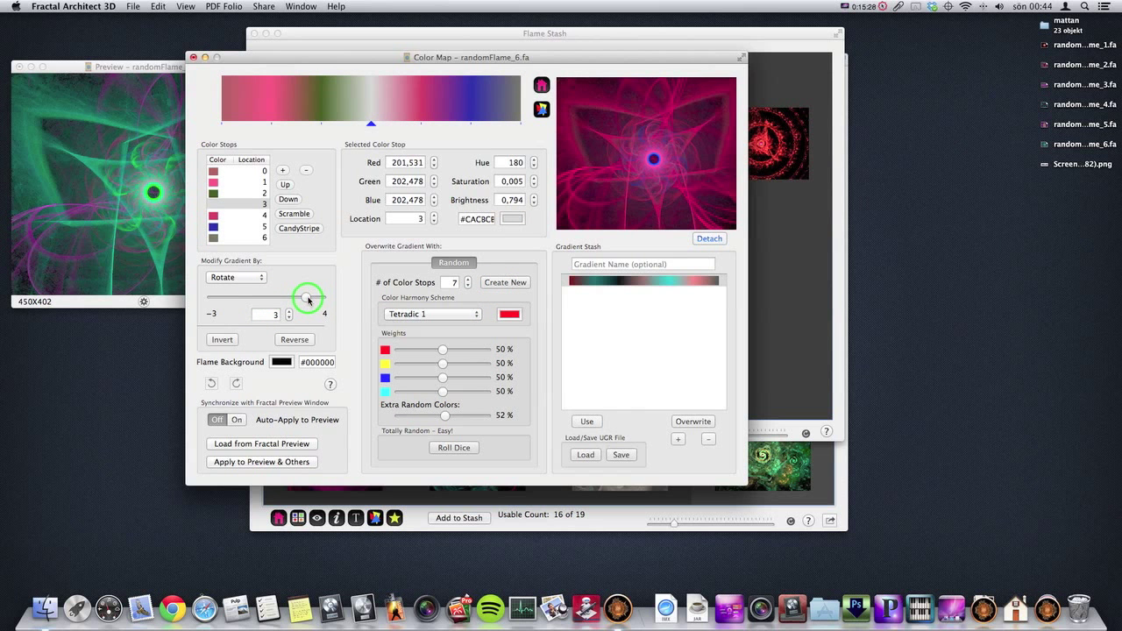
click(235, 277)
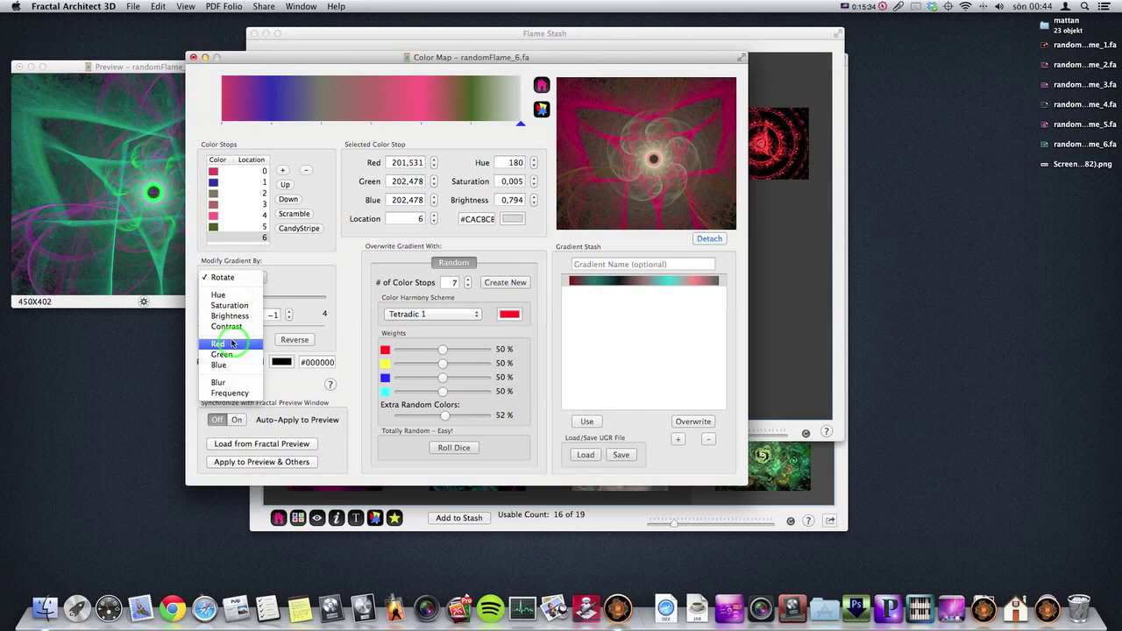
click(222, 277)
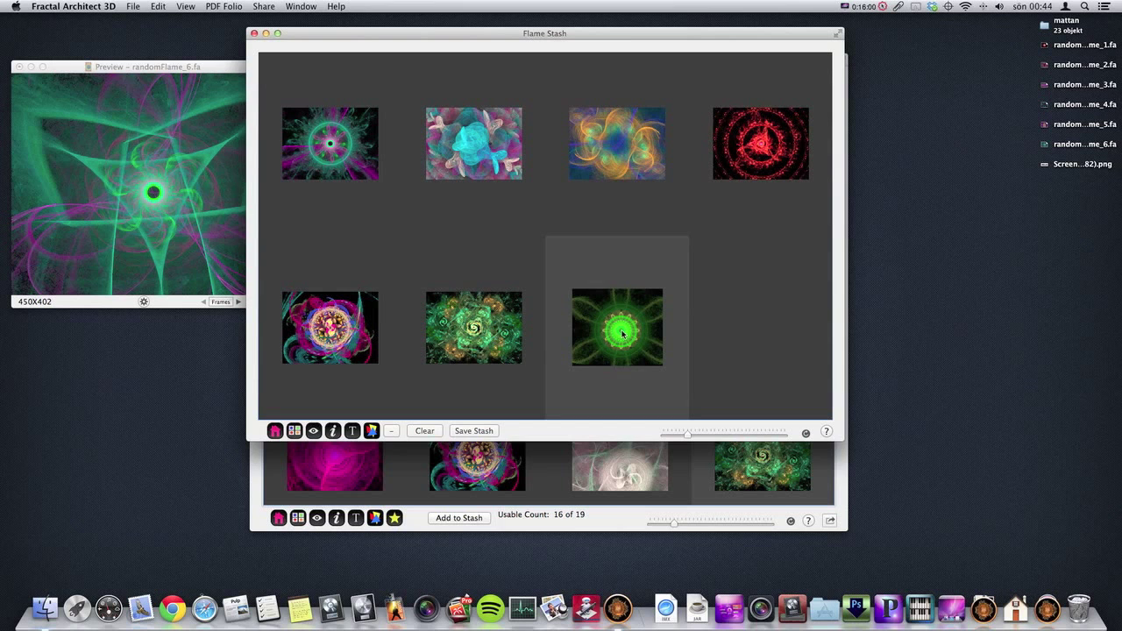
Step: Open the green stashed flame in the Preview window
double_click(618, 327)
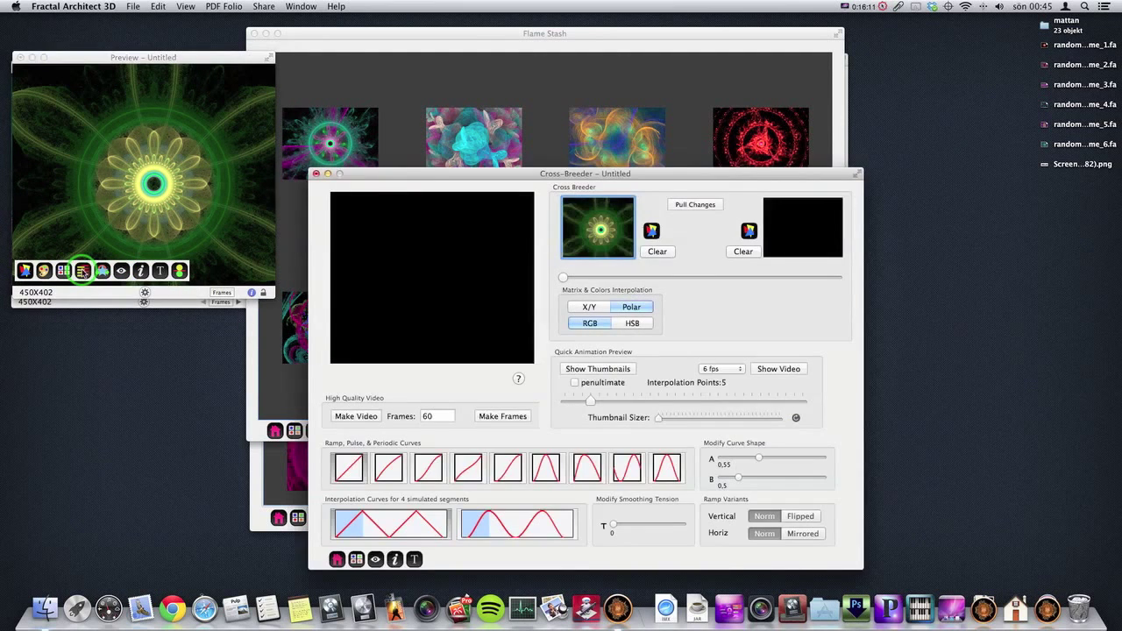
Step: Make the red flame the second parent and render 30 blended interpolation thumbnails
drag(585, 173, 426, 183)
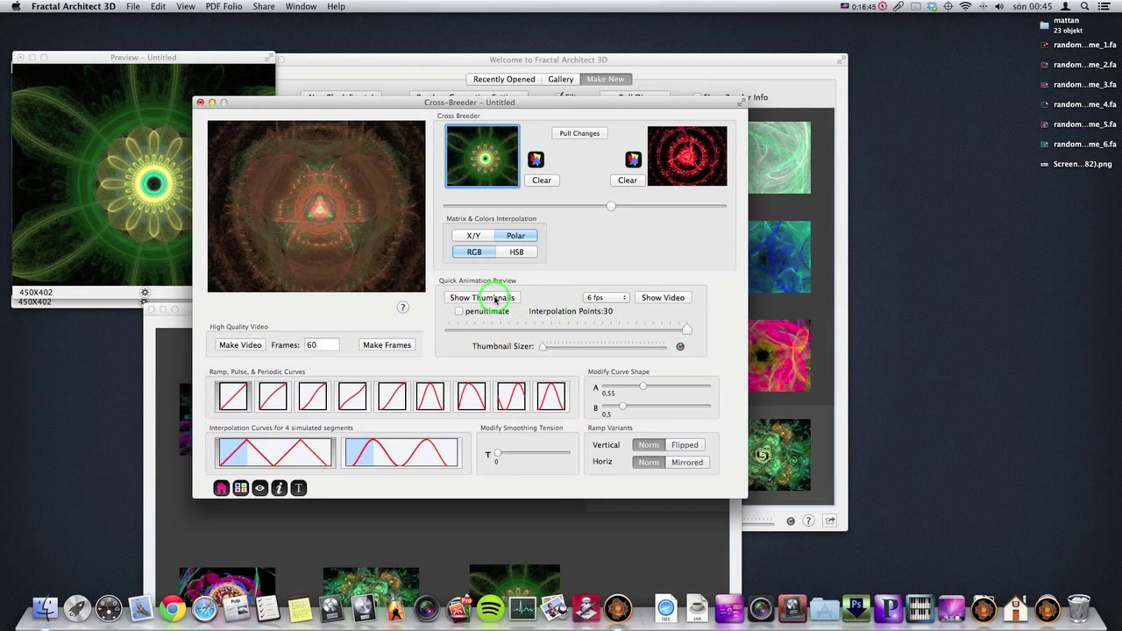
click(477, 297)
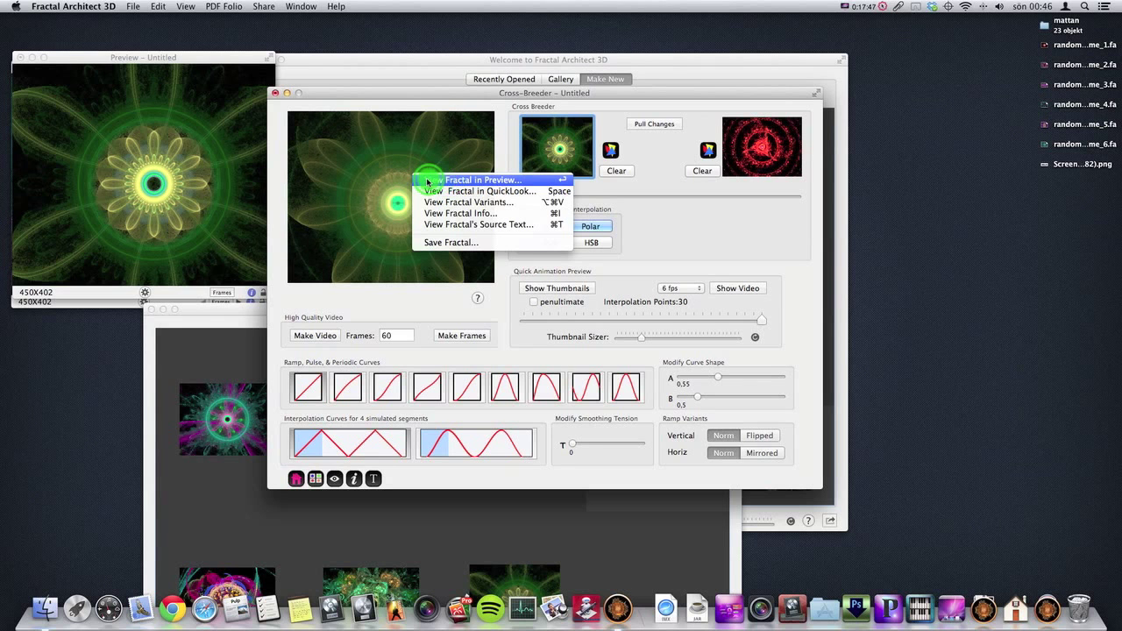
mouse_move(491, 191)
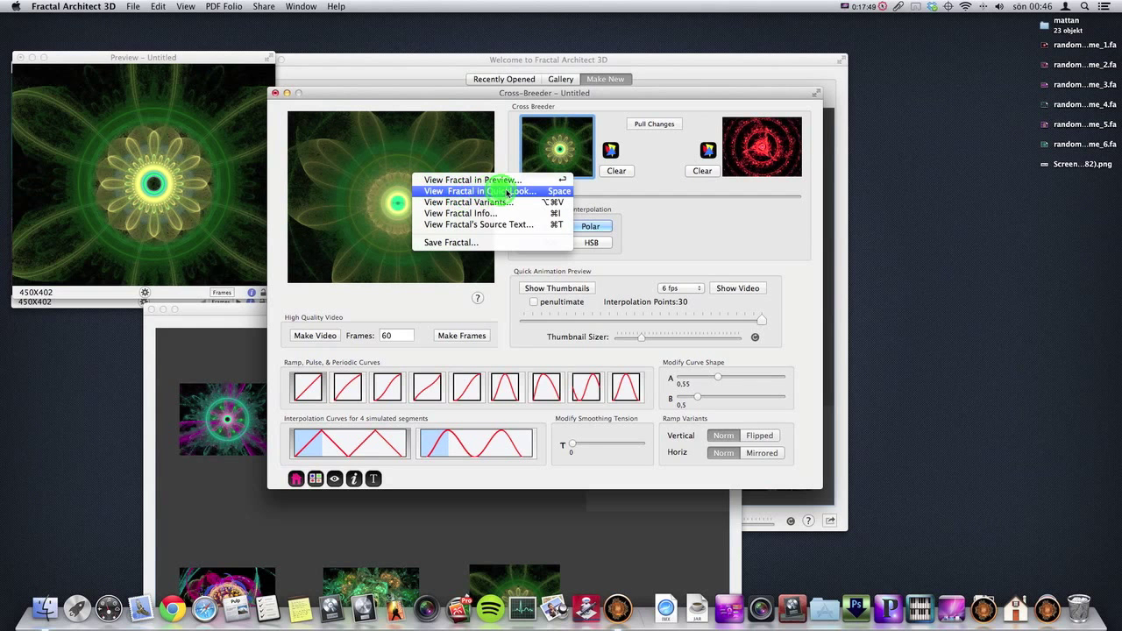
Step: Show the Cross-Breeder result fractal in QuickLook
click(469, 202)
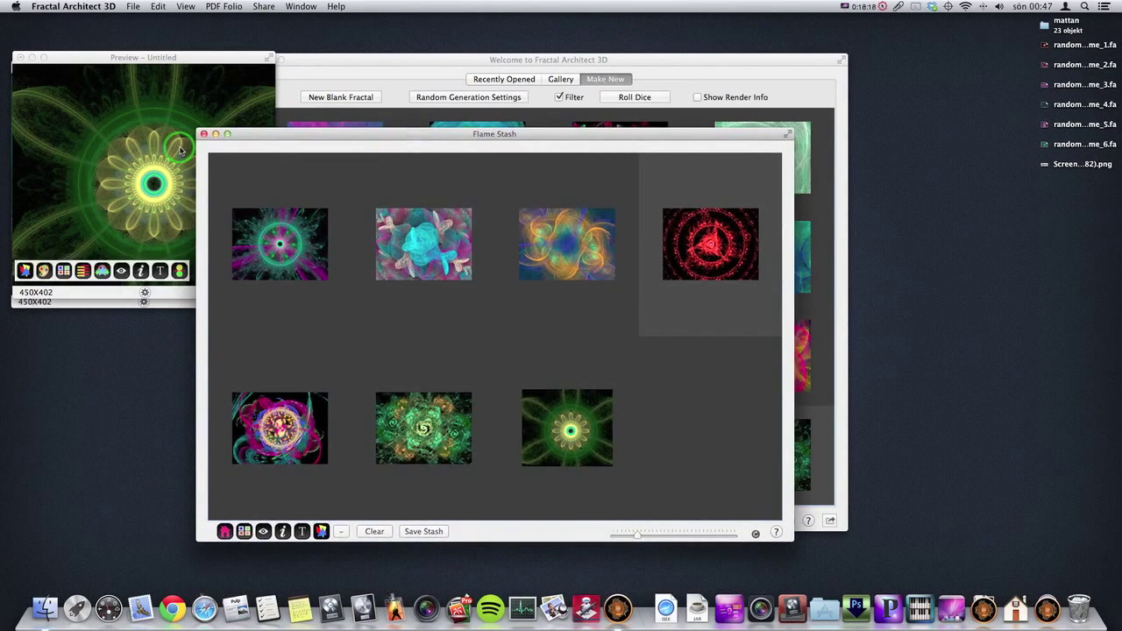
Step: Bring the Welcome window's Make New gallery of random fractals to the front
click(205, 134)
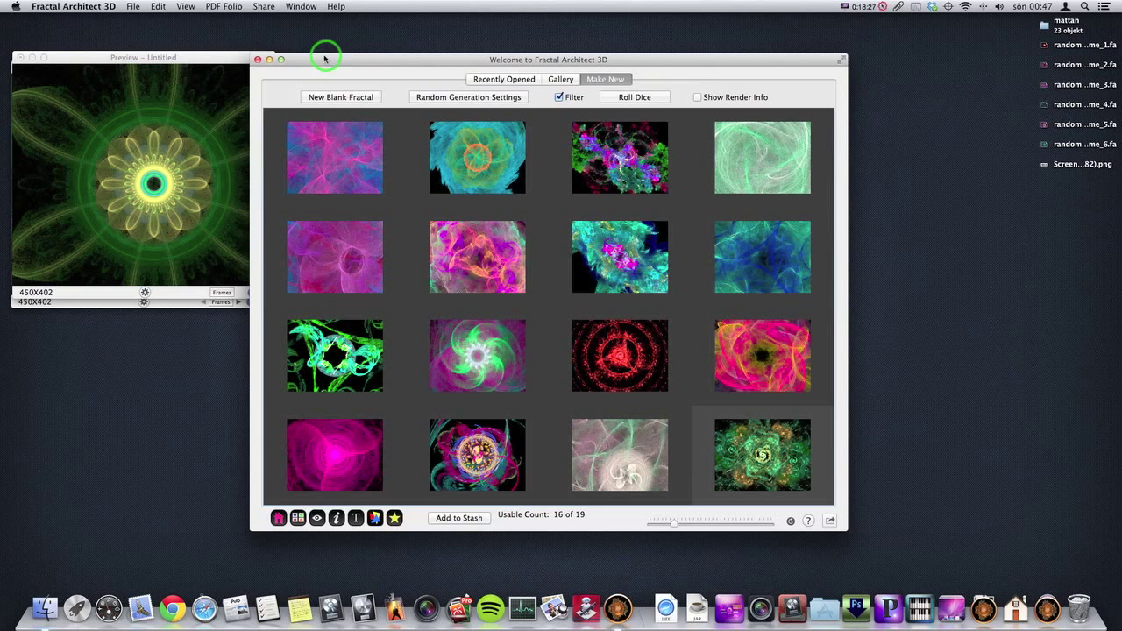